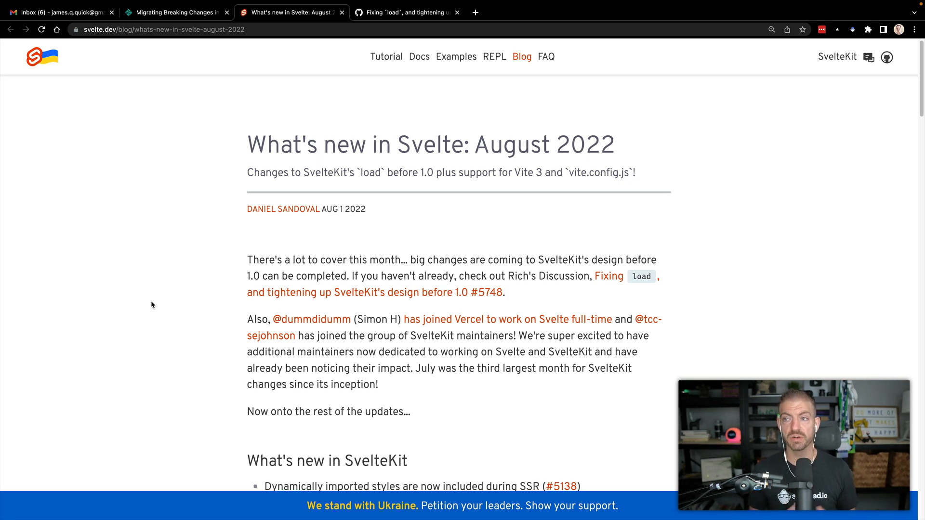
Skim the 'What's new in Svelte: August 2022' post, then switch to the GitHub fixing-load discussion.
scroll("down", 3)
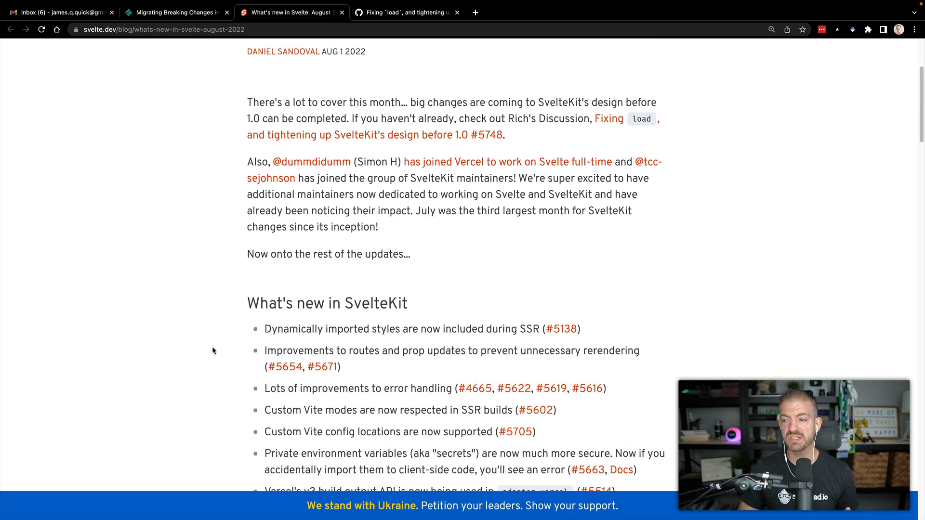
scroll("down", 3)
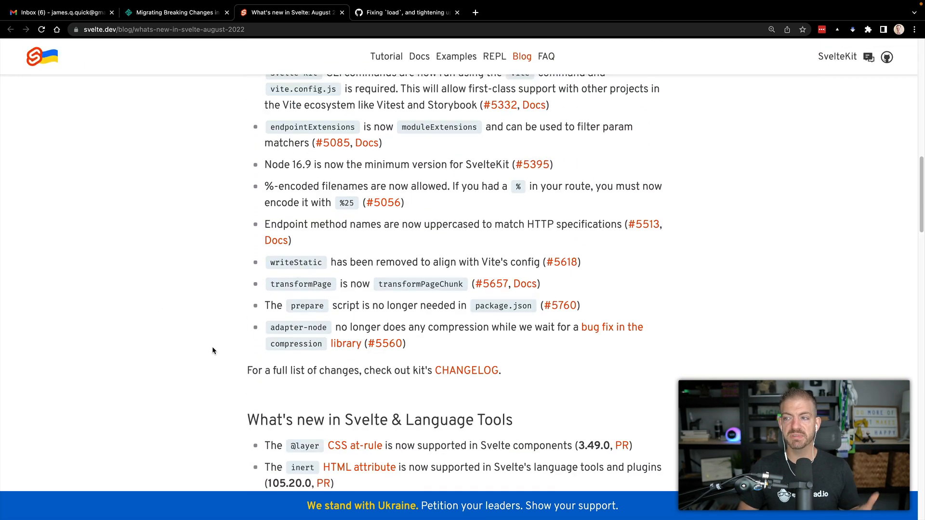
scroll("up", 3)
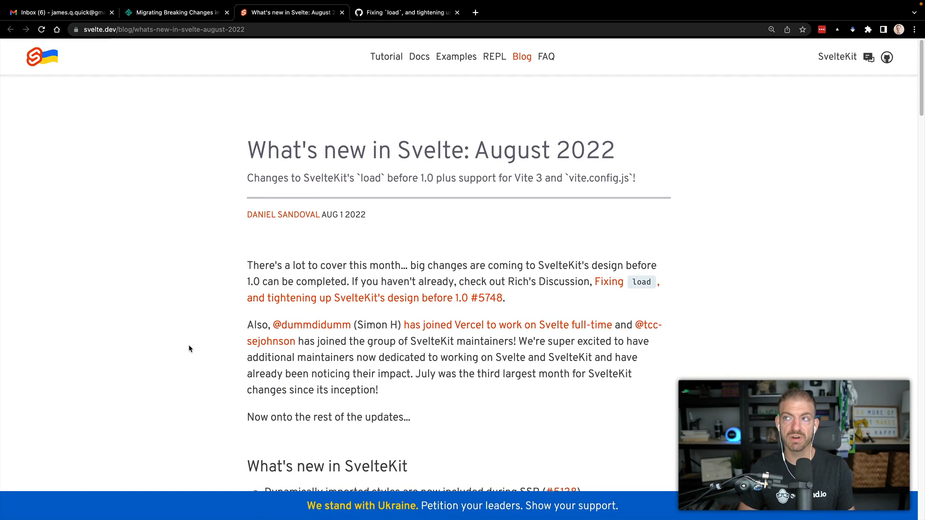
left_click(405, 12)
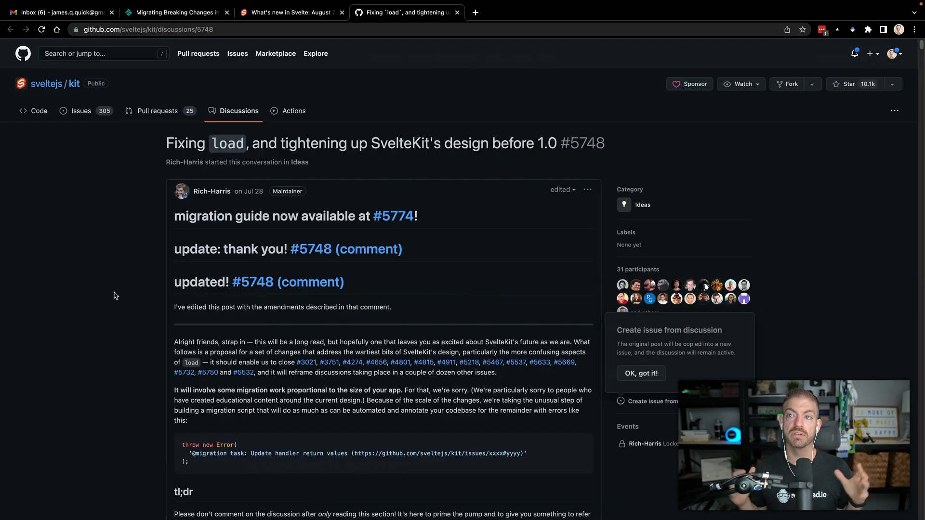
Read sveltejs/kit discussion #5748 down to its Routing section, then return to the Netlify migration article.
scroll("down", 3)
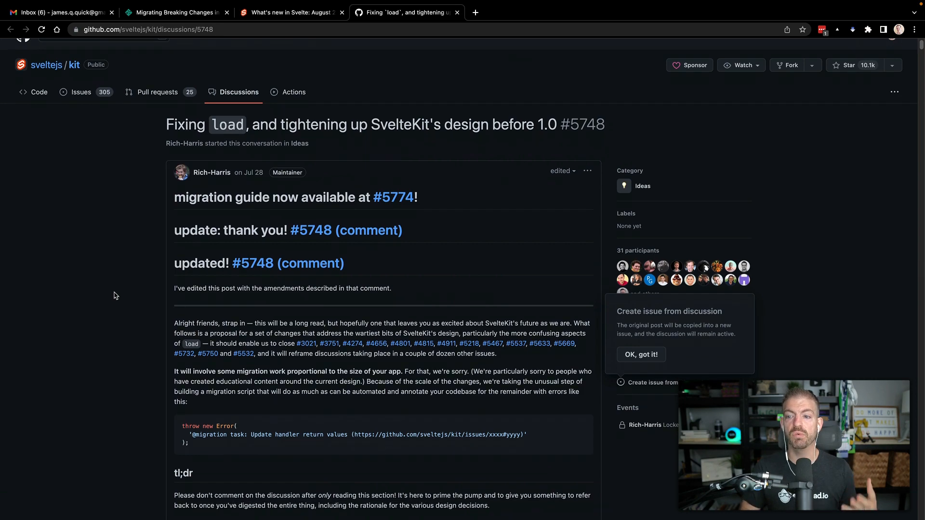
scroll("down", 3)
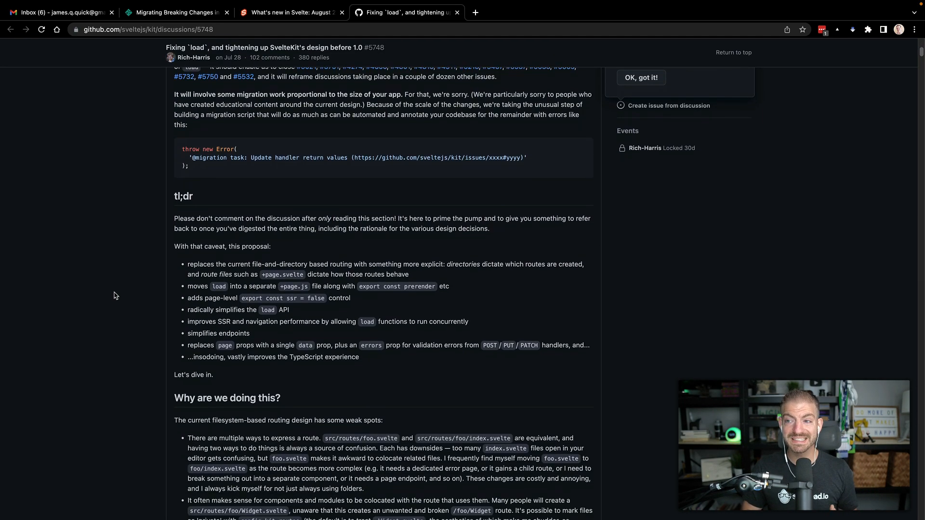
scroll("down", 3)
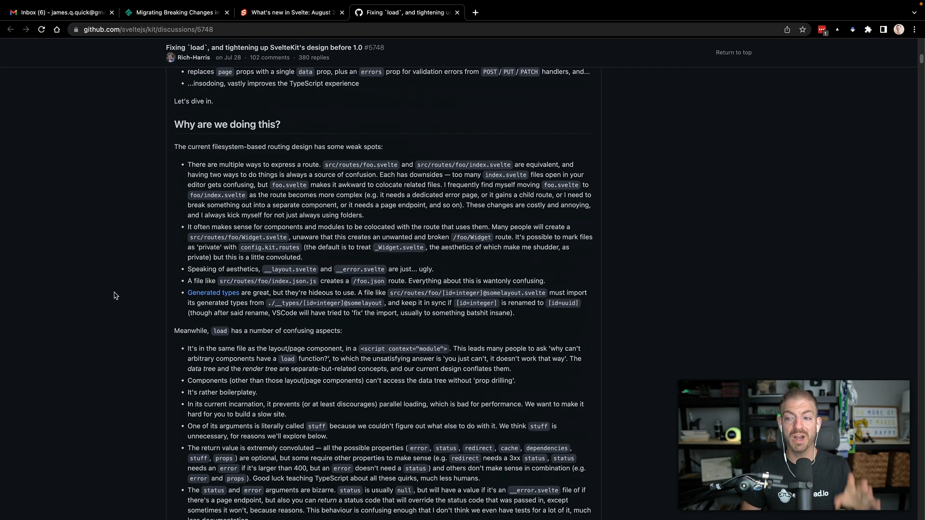
scroll("down", 3)
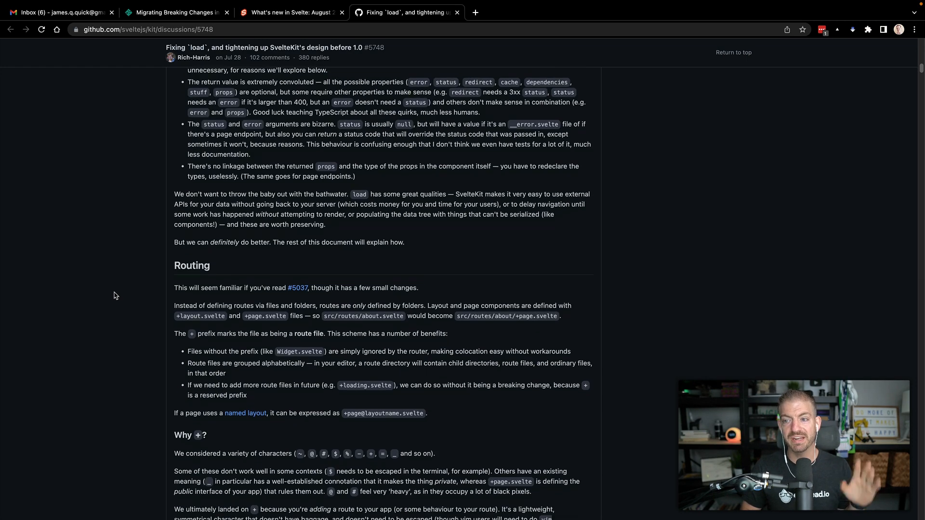
scroll("down", 3)
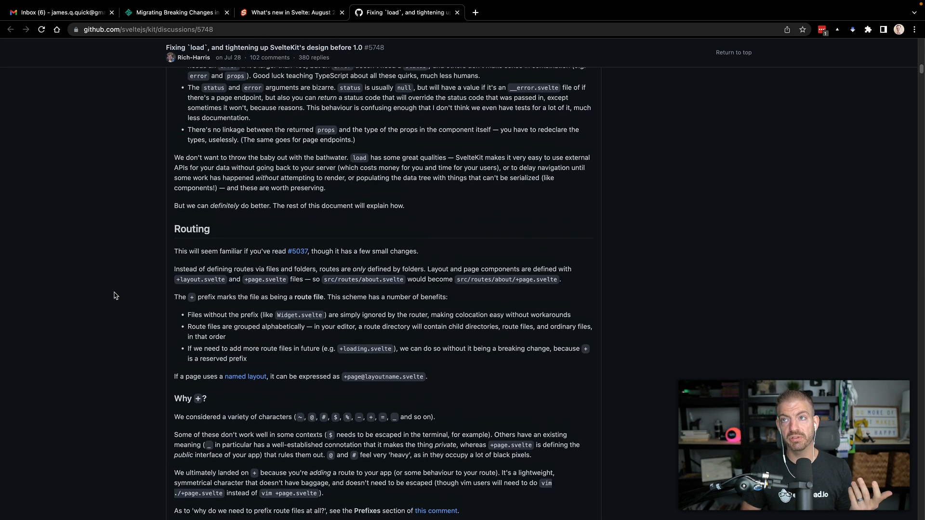
left_click(175, 12)
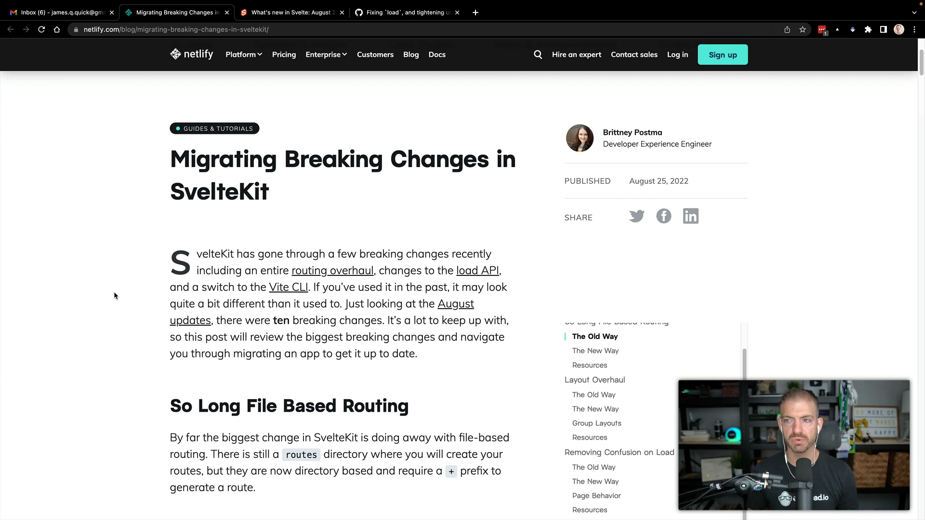
Read past the intro into 'So Long File Based Routing' and 'The Old Way' routes tree.
scroll("down", 3)
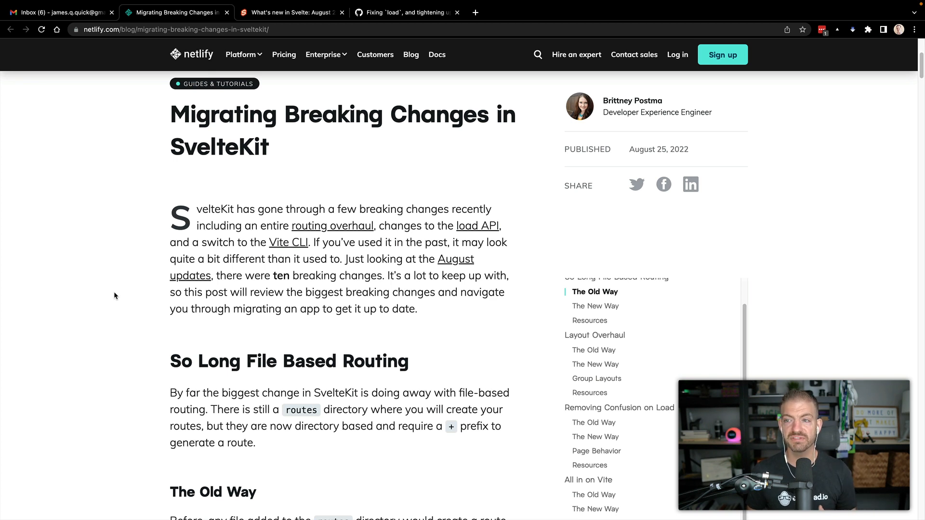
mouse_move(351, 279)
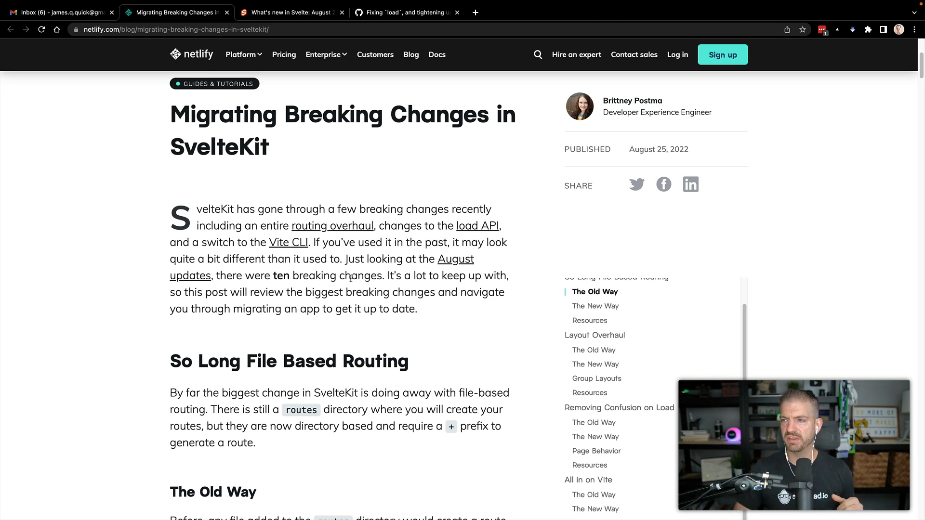
mouse_move(306, 287)
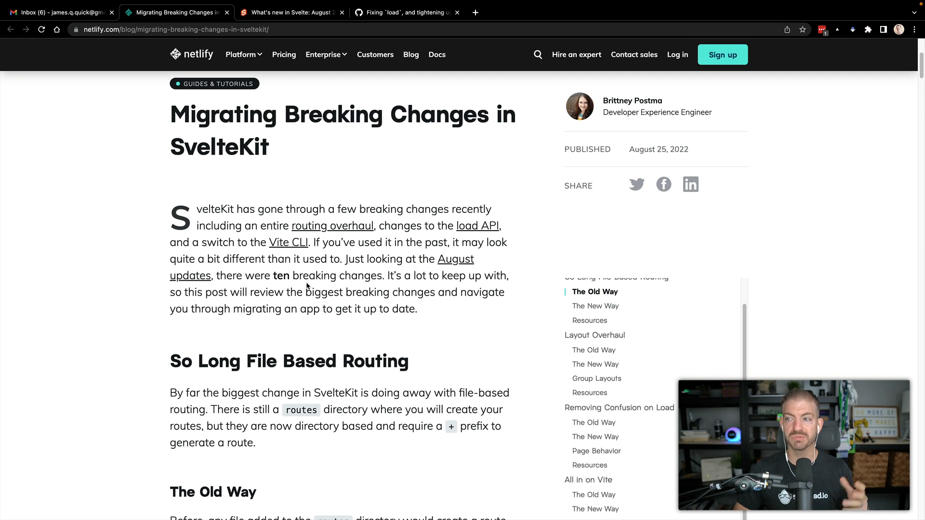
scroll("down", 3)
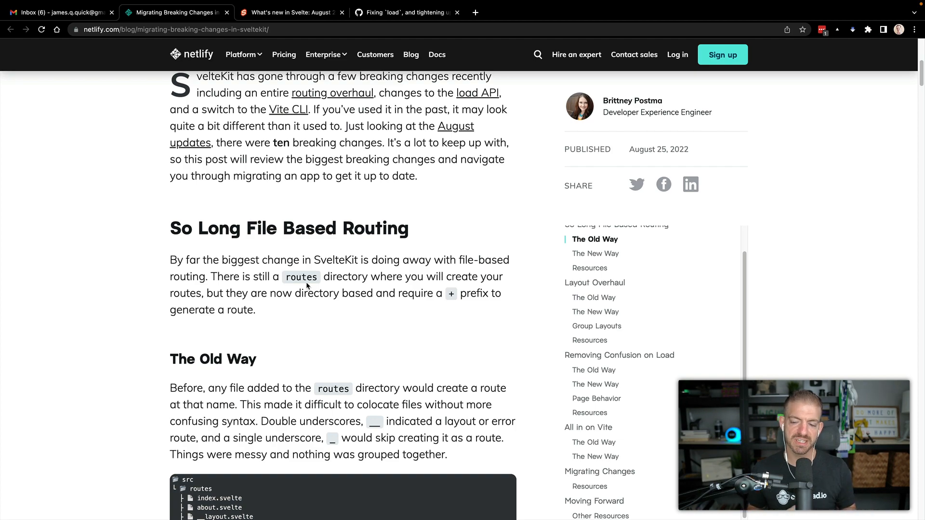
scroll("down", 3)
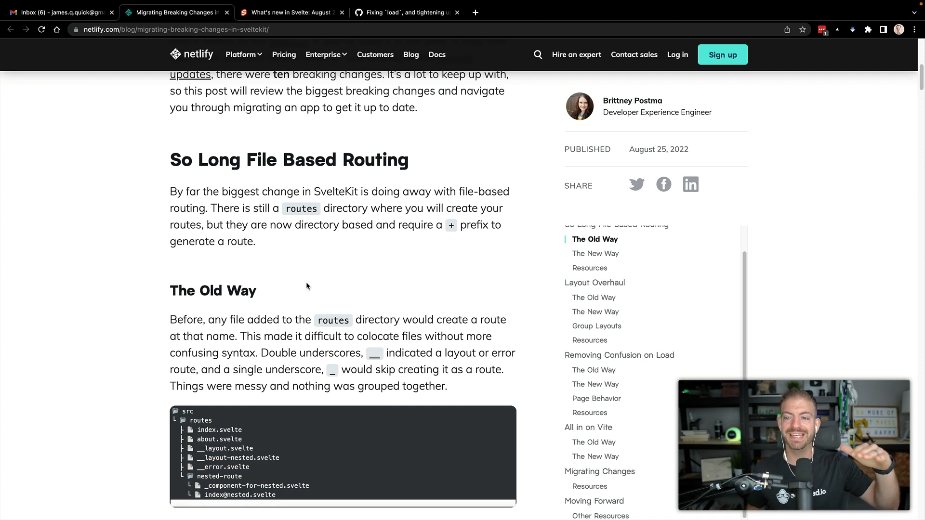
scroll("down", 3)
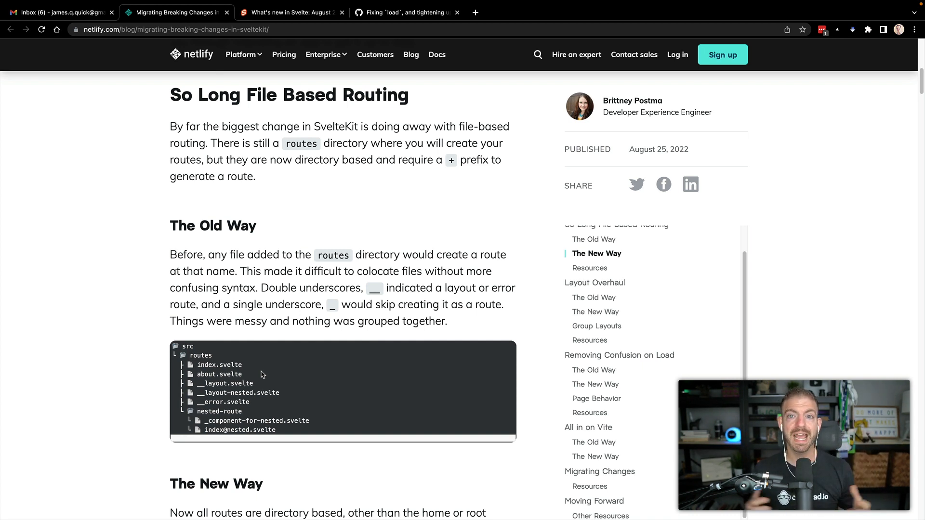
scroll("down", 3)
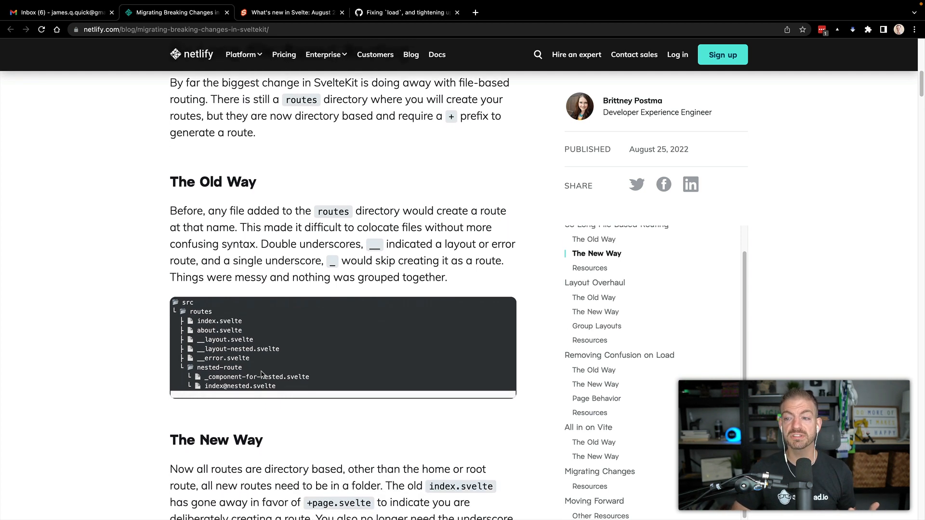
scroll("down", 3)
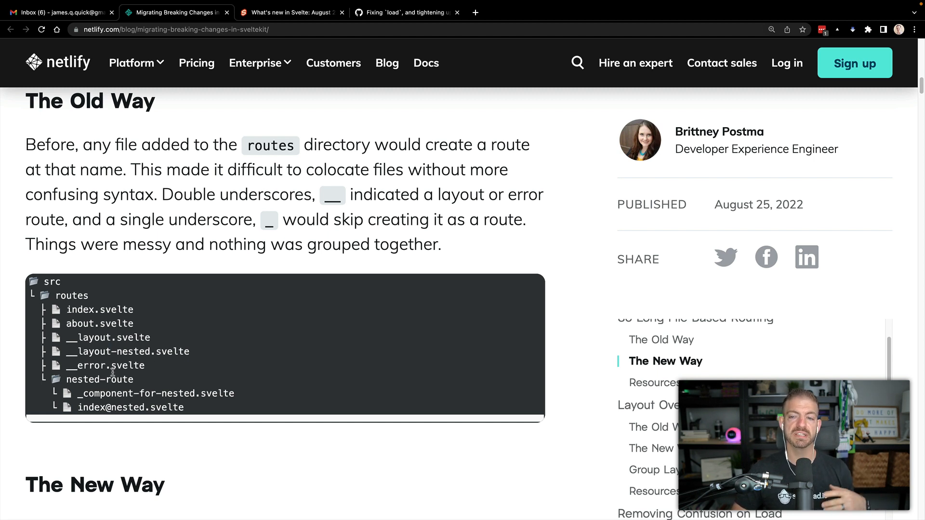
mouse_move(208, 416)
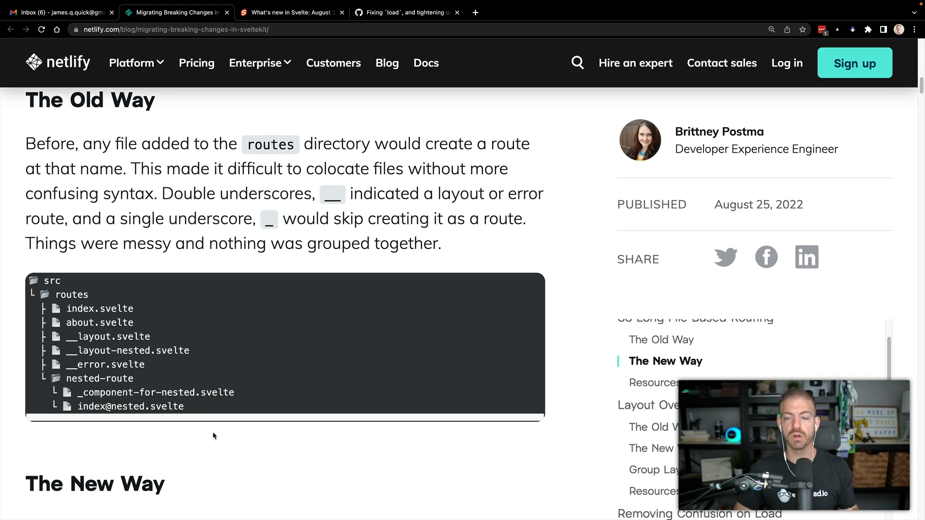
Continue down to 'The New Way' section on directory-based routes with +page.svelte files.
scroll("down", 3)
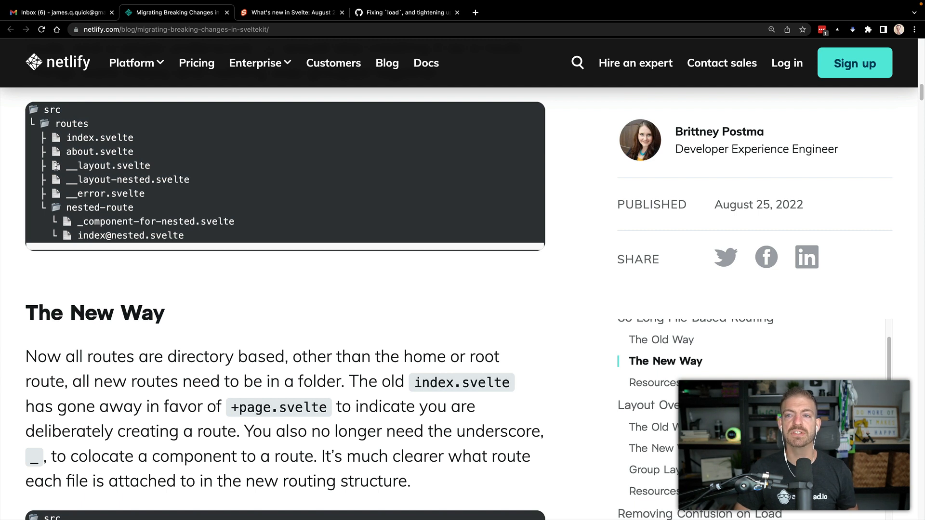
mouse_move(95, 138)
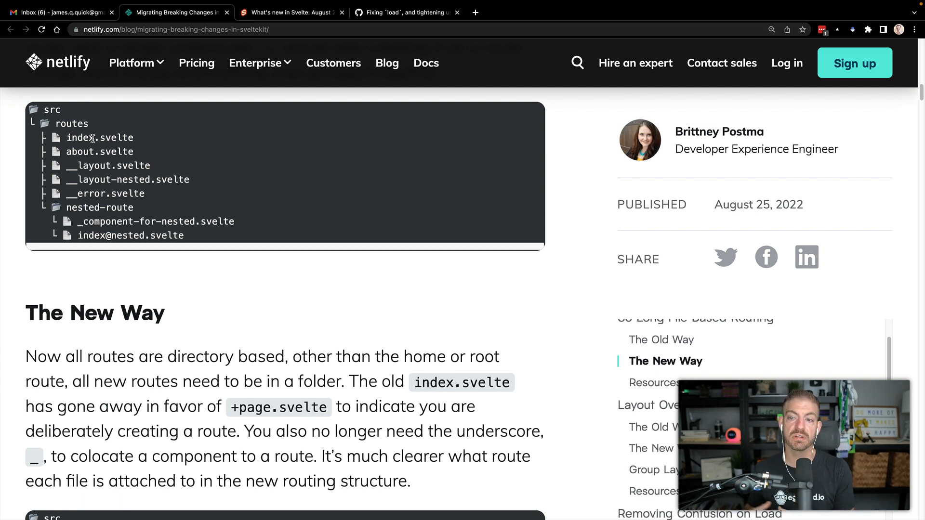
mouse_move(338, 380)
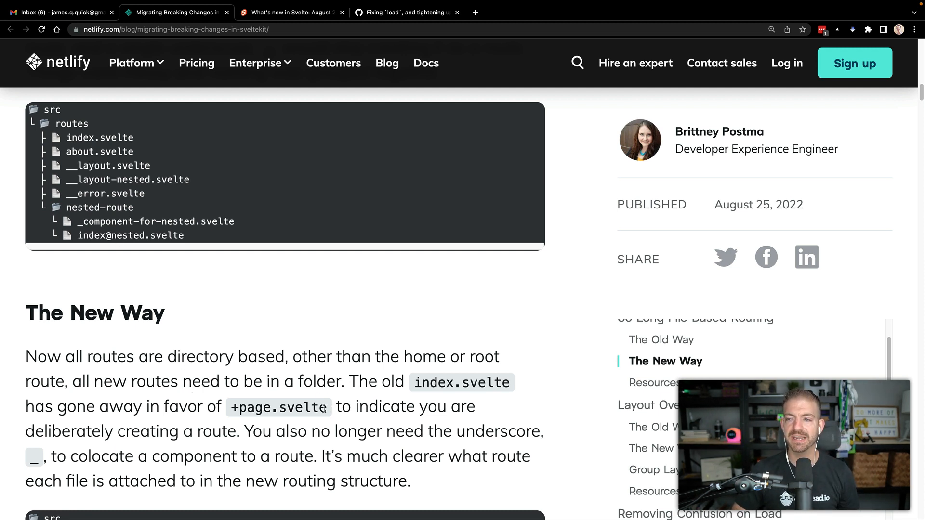
Highlight +page.svelte, then bring the new src/routes tree with +page, +layout, +error and about folder into view.
double_click(278, 407)
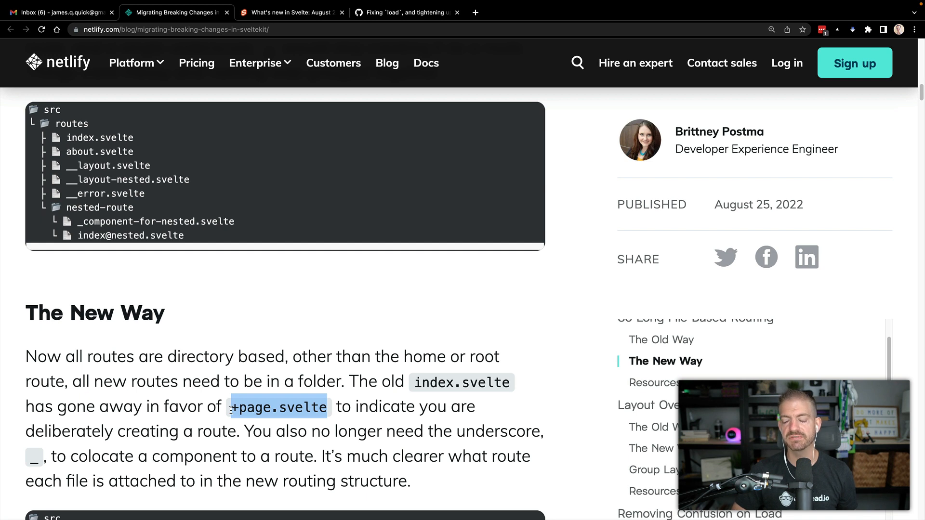
scroll("down", 3)
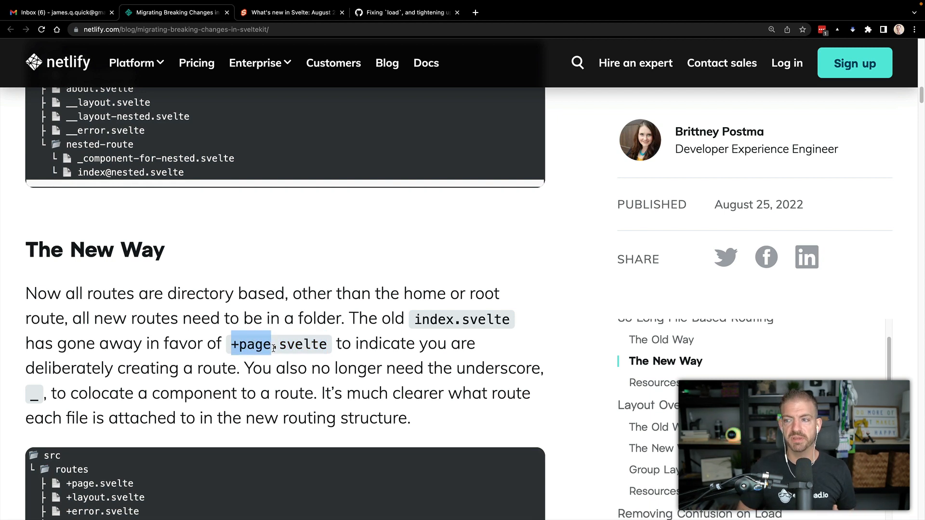
scroll("down", 3)
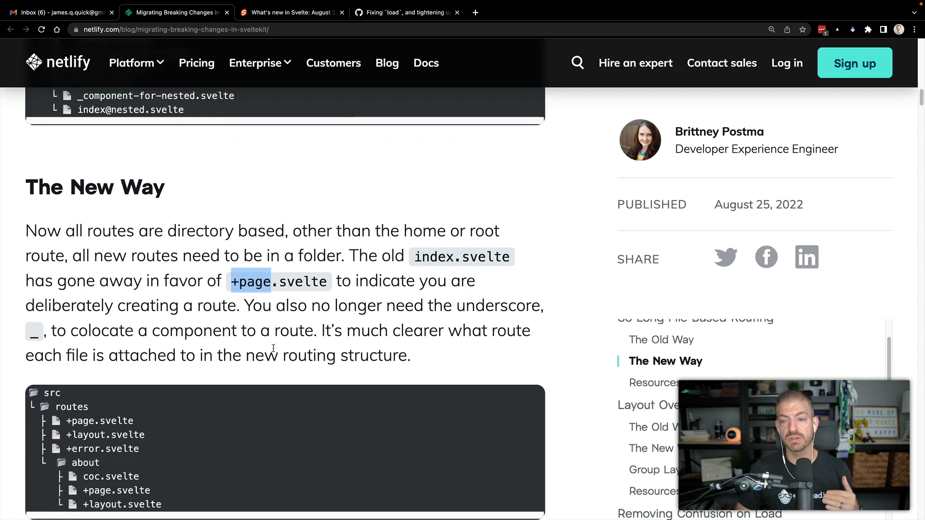
scroll("down", 3)
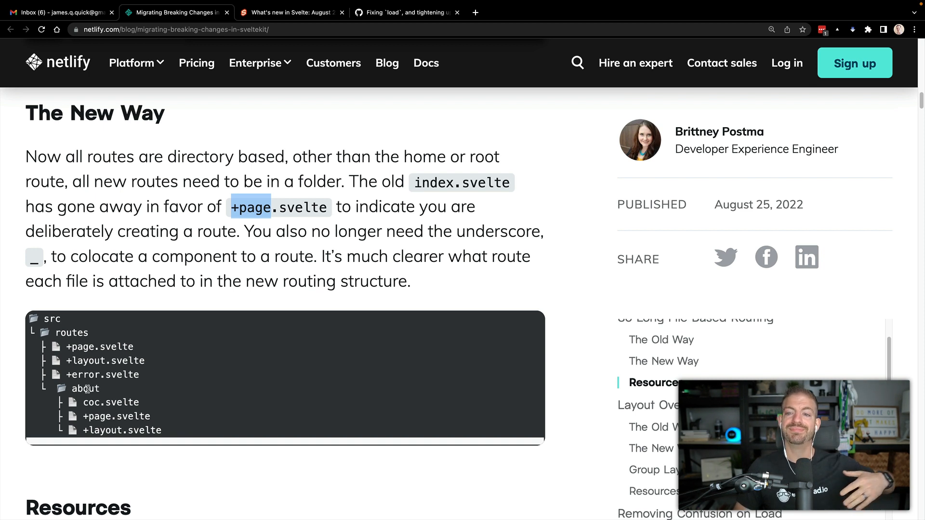
scroll("down", 3)
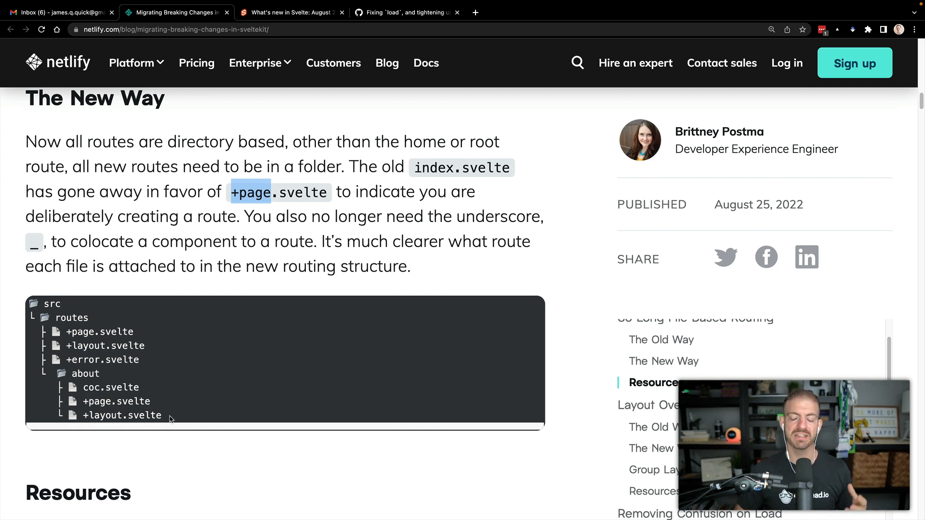
double_click(110, 388)
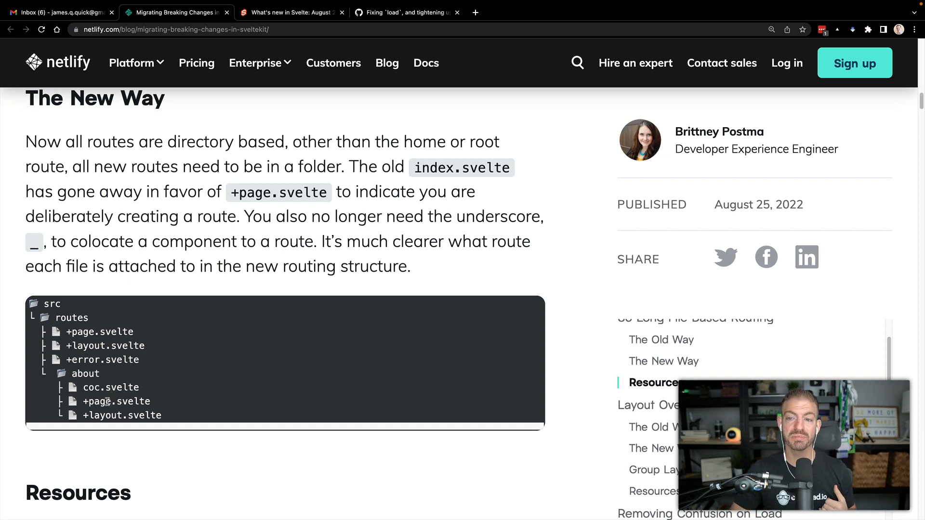
double_click(99, 401)
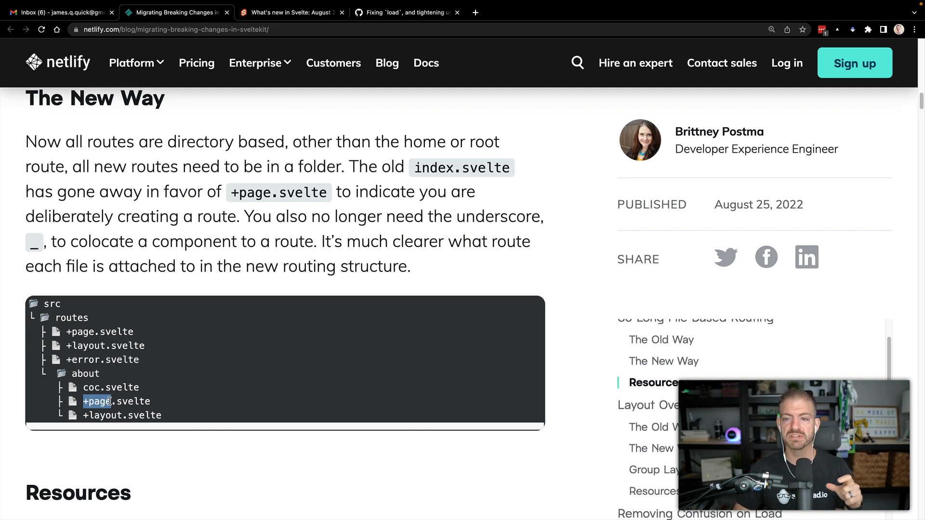
scroll("down", 3)
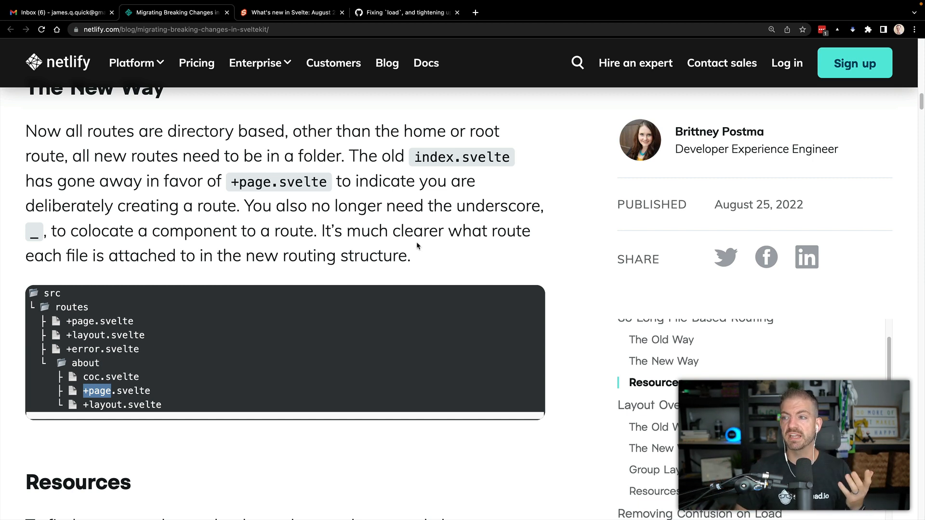
mouse_move(209, 246)
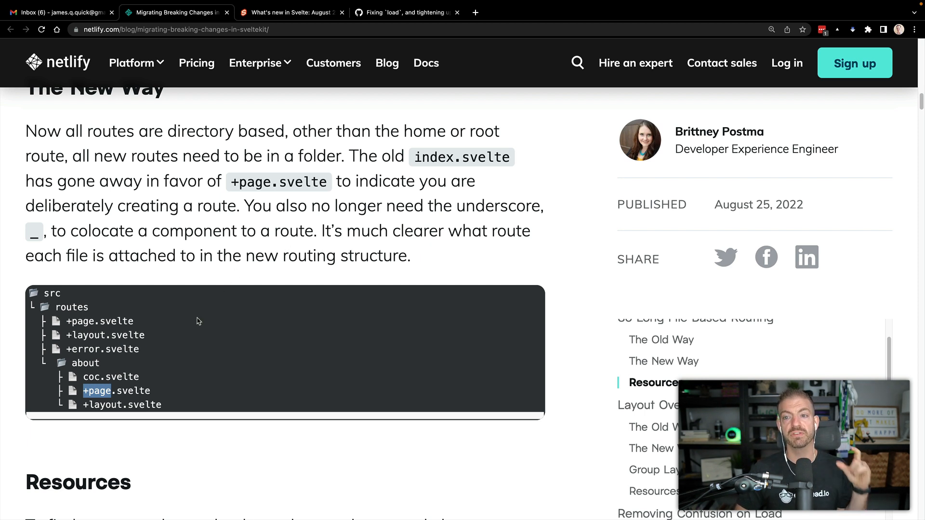
scroll("down", 3)
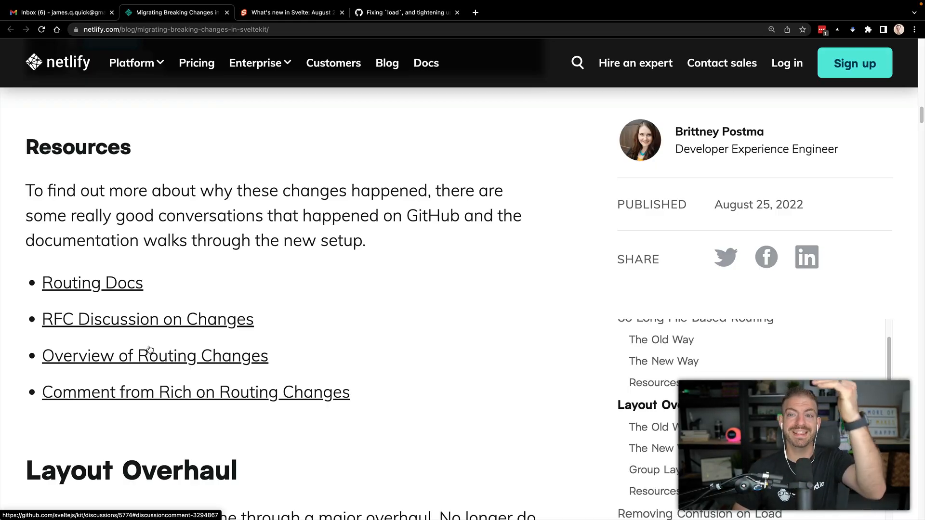
scroll("down", 3)
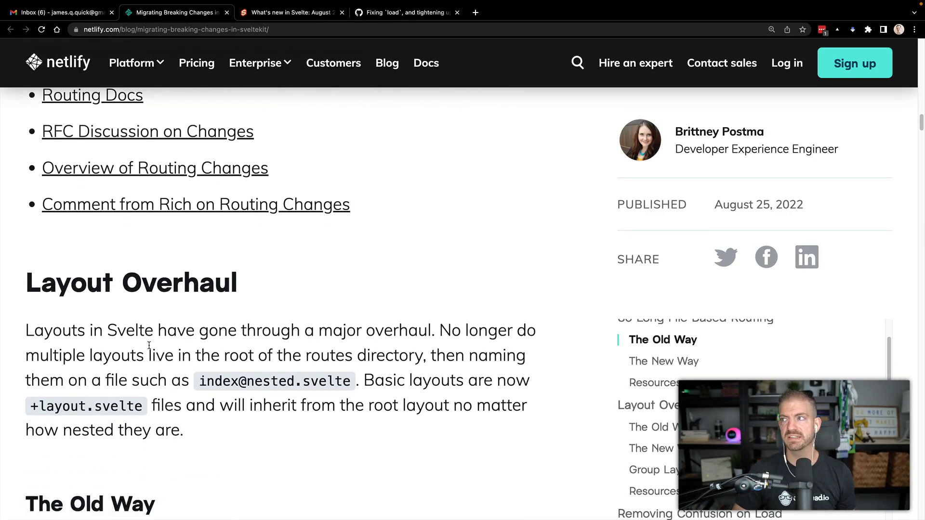
scroll("down", 3)
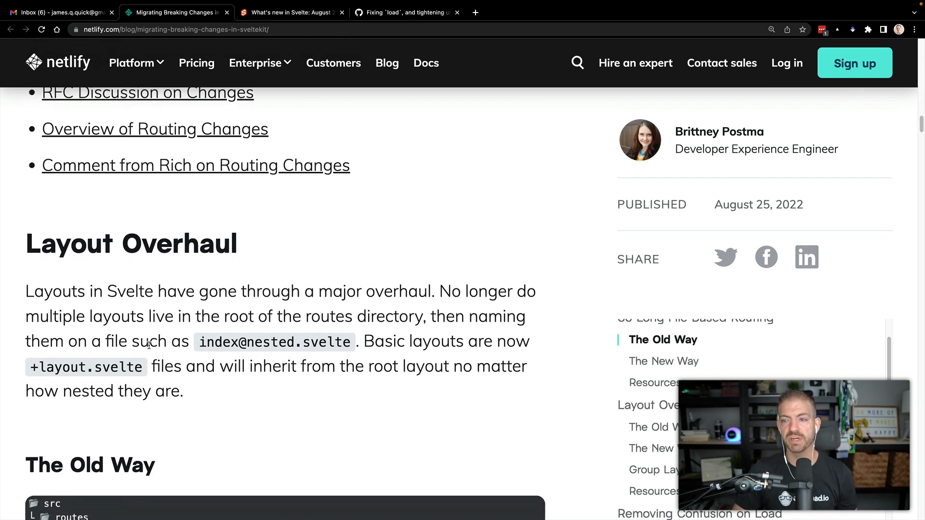
scroll("down", 3)
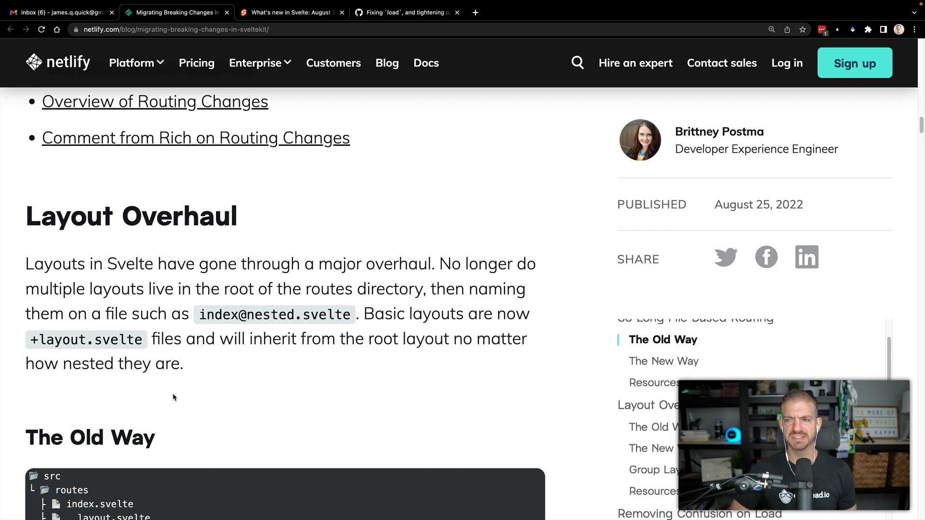
mouse_move(160, 329)
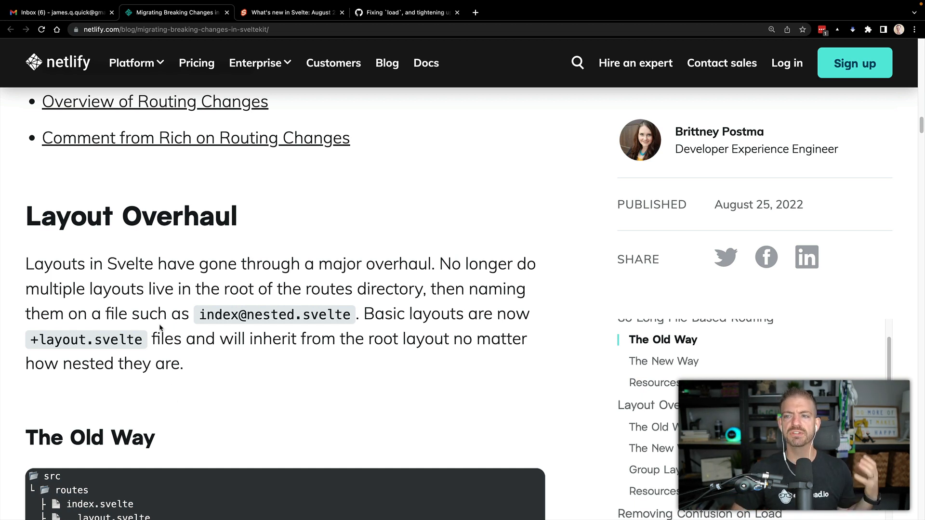
scroll("down", 3)
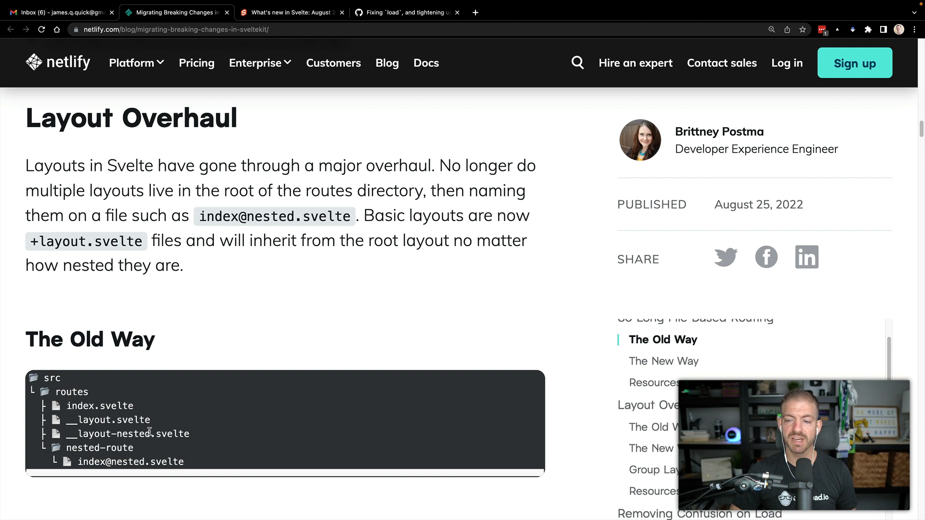
double_click(134, 434)
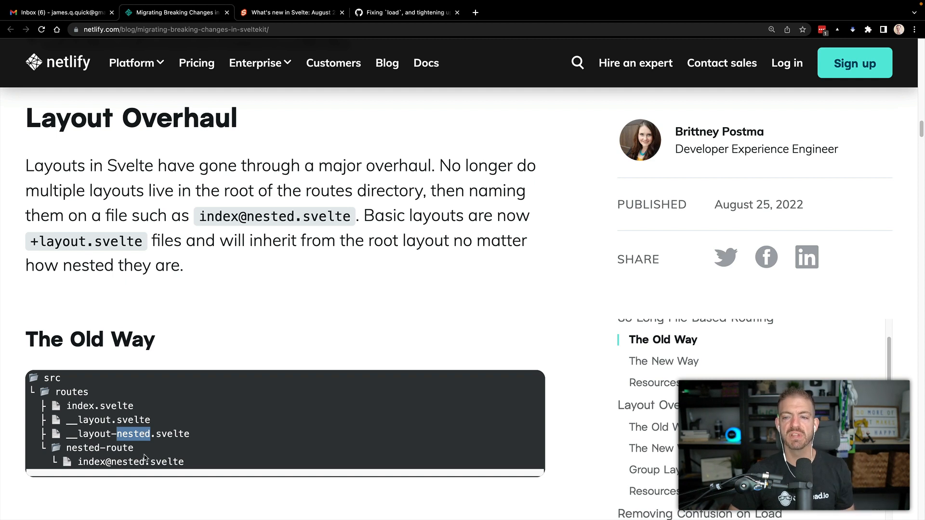
double_click(124, 462)
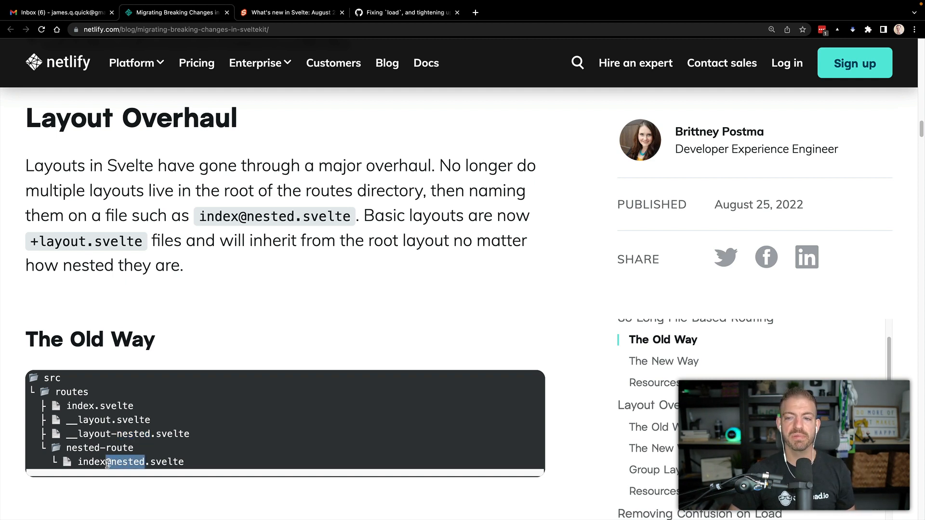
scroll("down", 3)
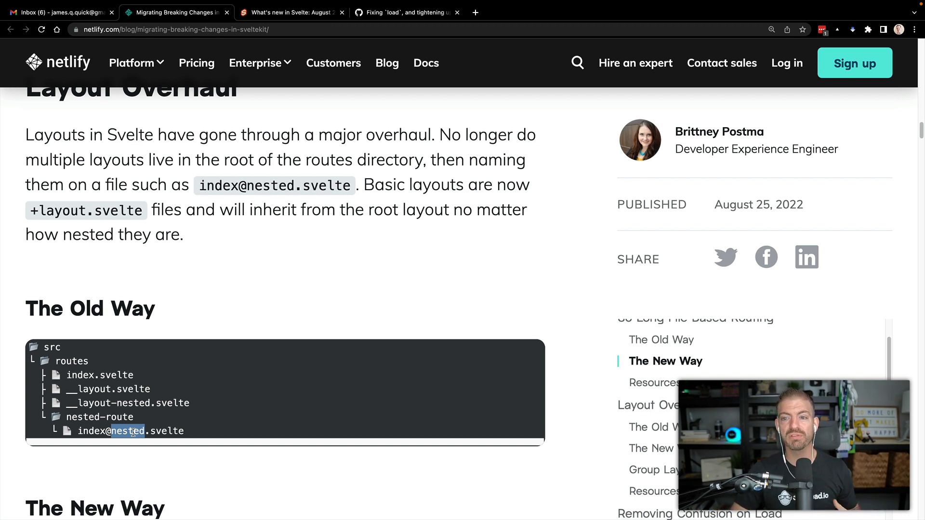
Bring up the new-way layout tree and highlight the about route's +page.svelte inheriting the root layout.
scroll("down", 3)
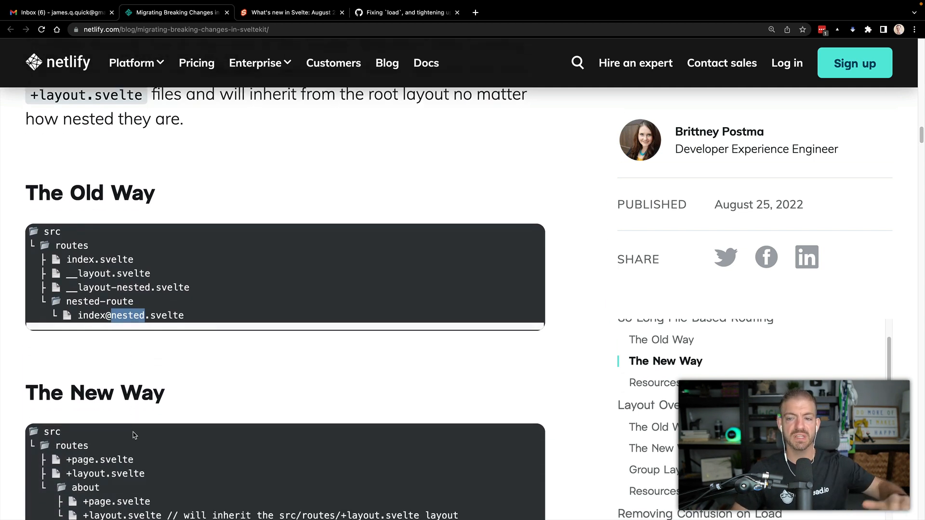
scroll("down", 3)
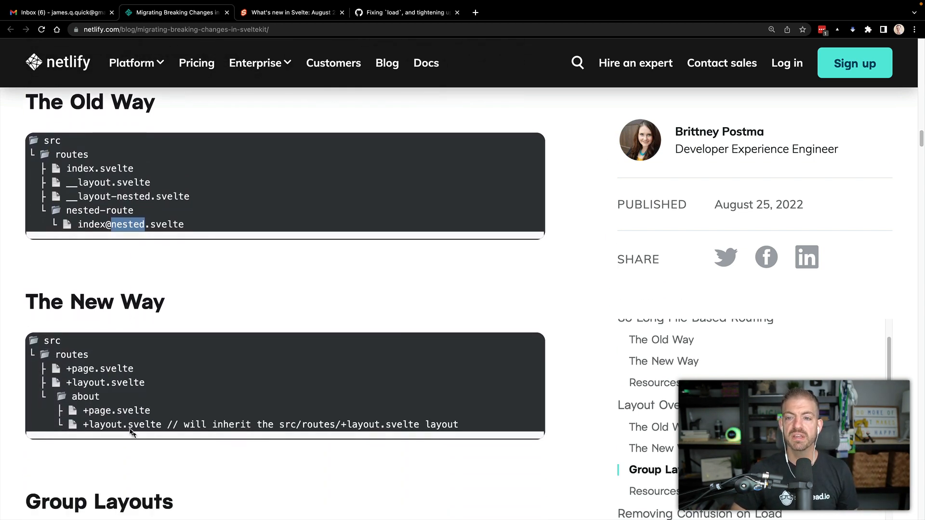
double_click(101, 383)
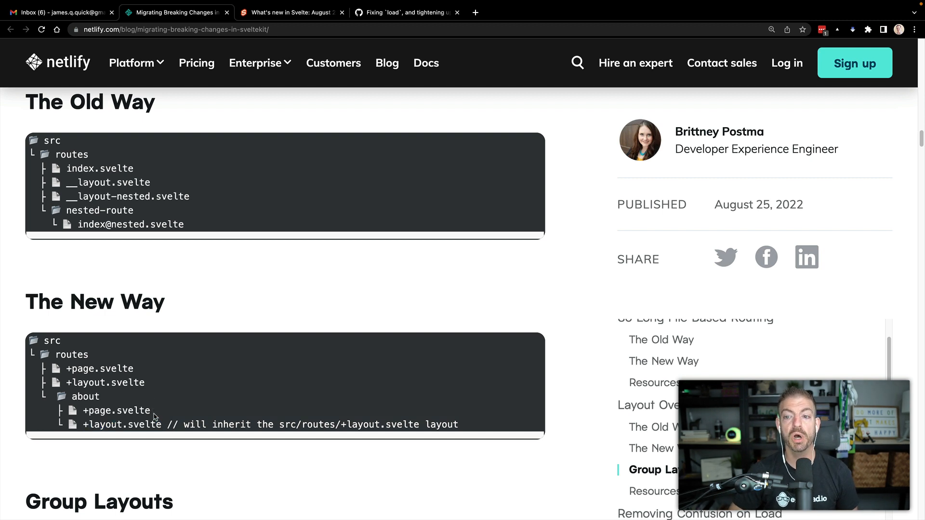
double_click(116, 411)
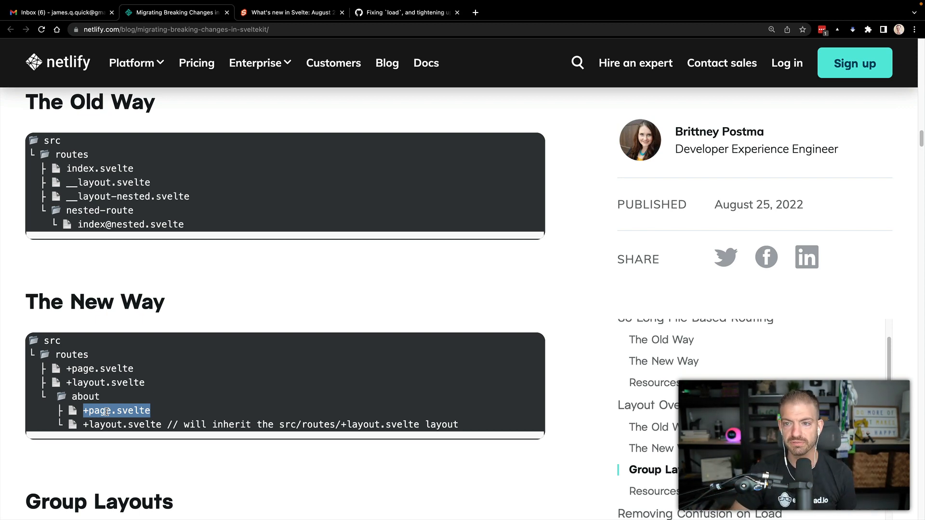
Read the group-directory layout example, highlighting the (marketing) group folder name.
scroll("down", 3)
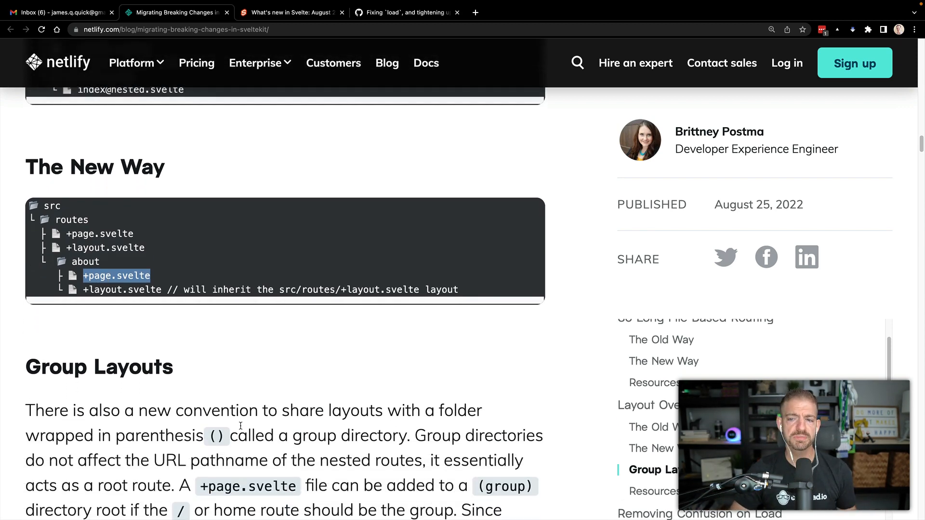
scroll("down", 3)
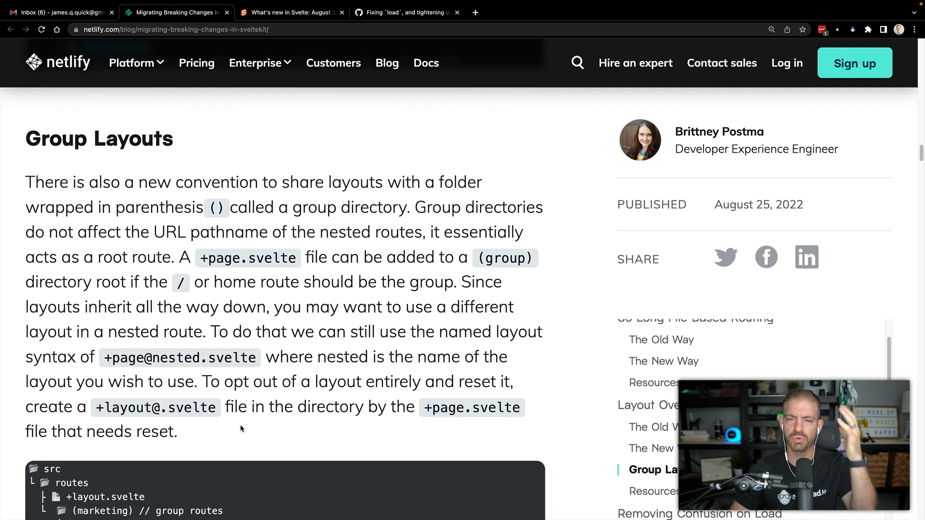
scroll("down", 3)
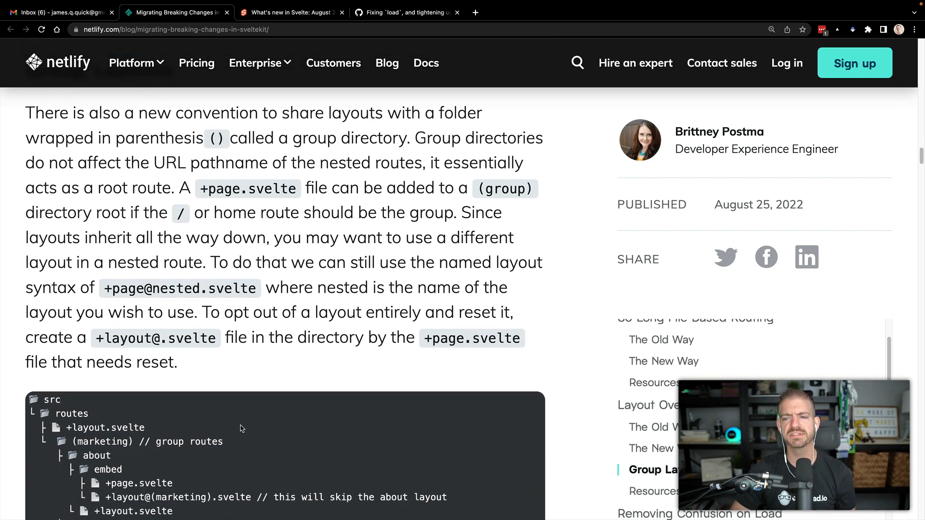
double_click(105, 442)
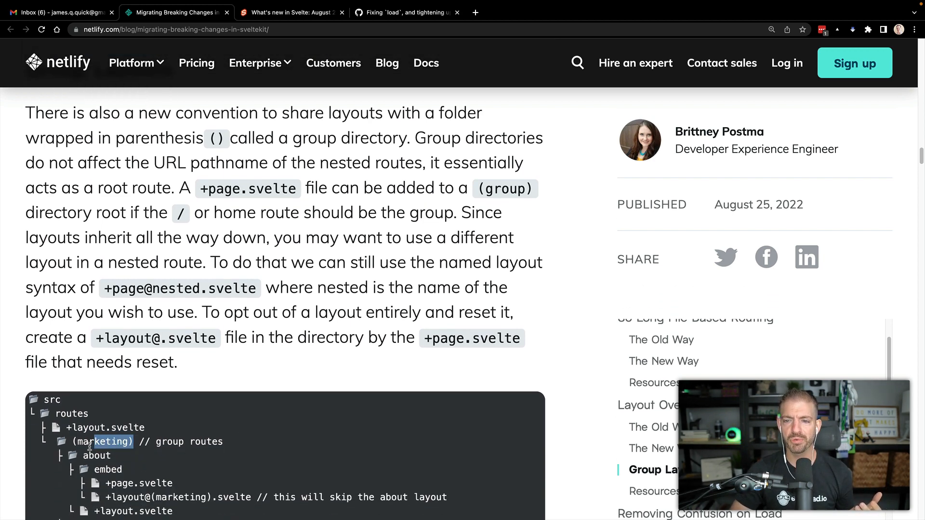
scroll("down", 3)
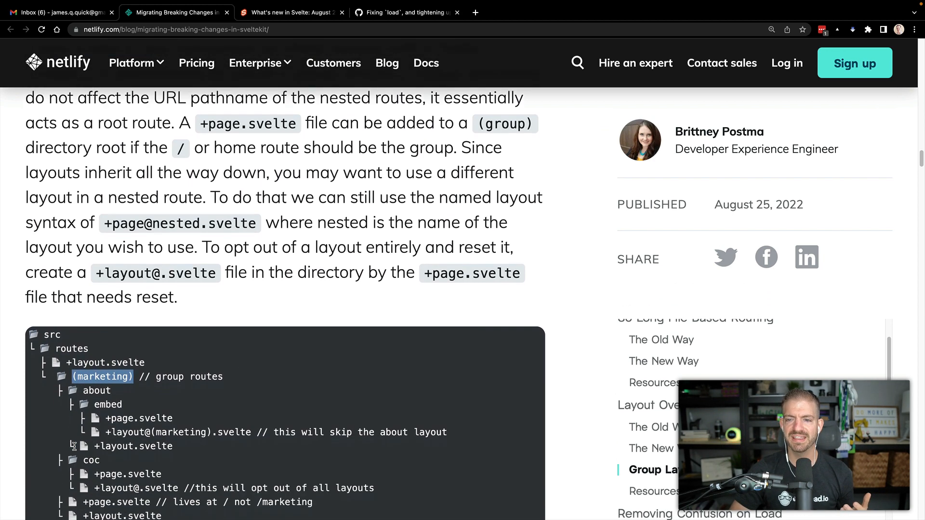
scroll("down", 3)
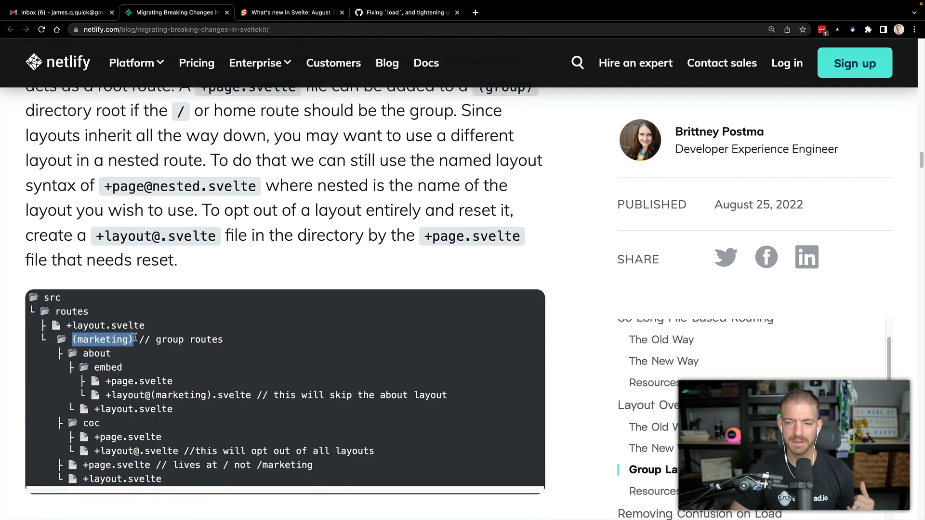
mouse_move(153, 354)
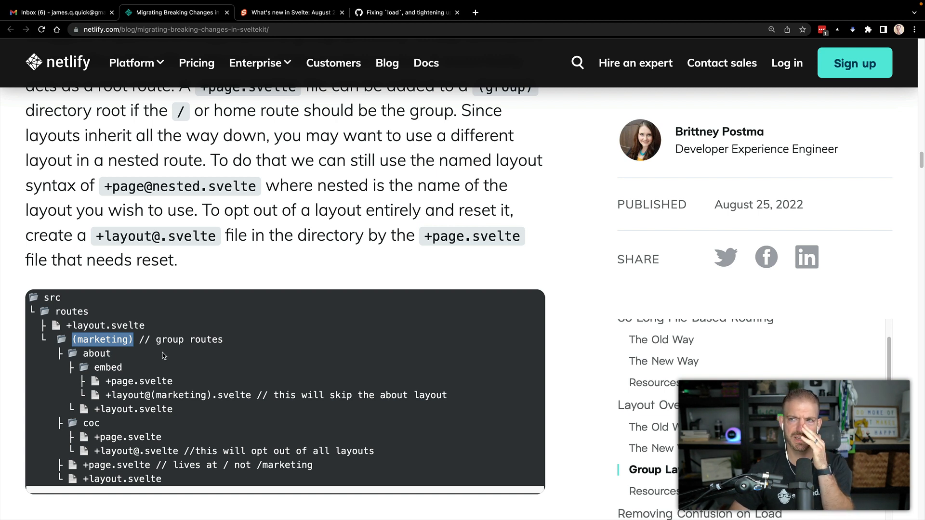
scroll("up", 3)
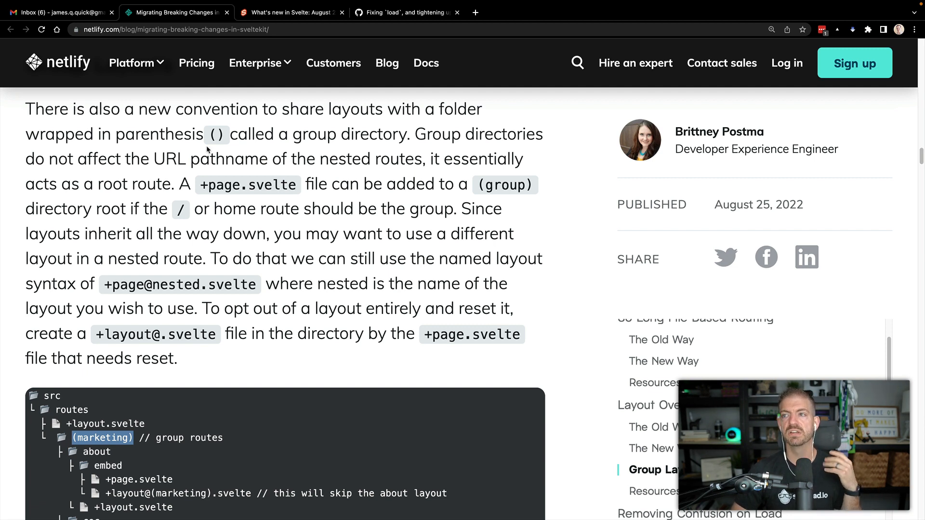
Continue past the group layouts tree to the Resources section with its layout documentation links.
scroll("down", 3)
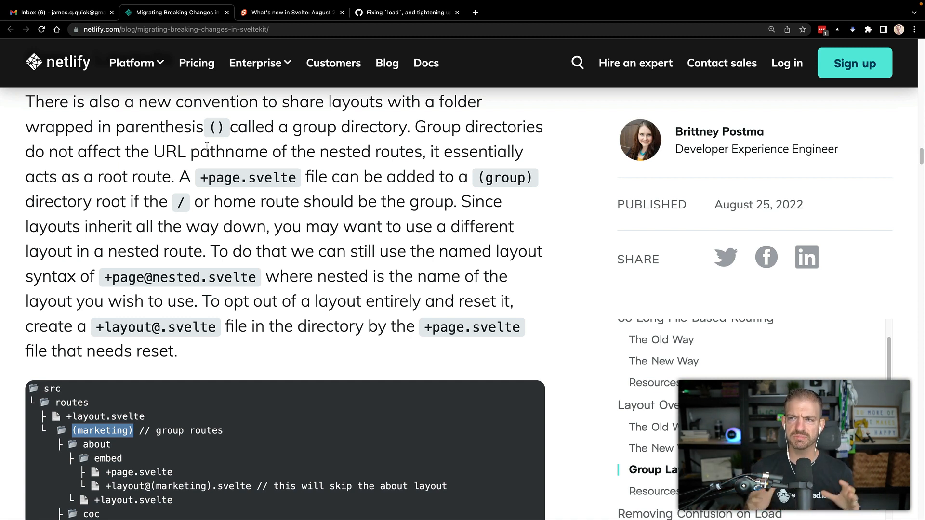
scroll("down", 3)
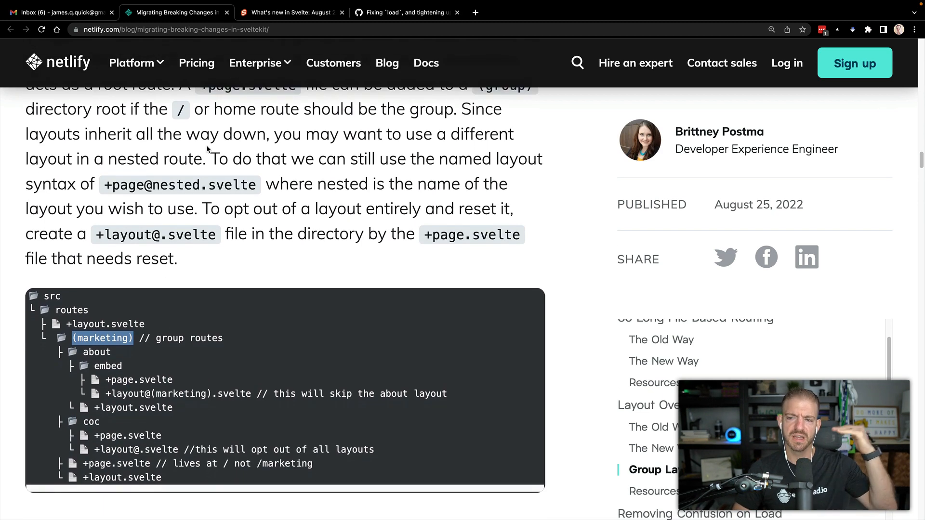
scroll("down", 3)
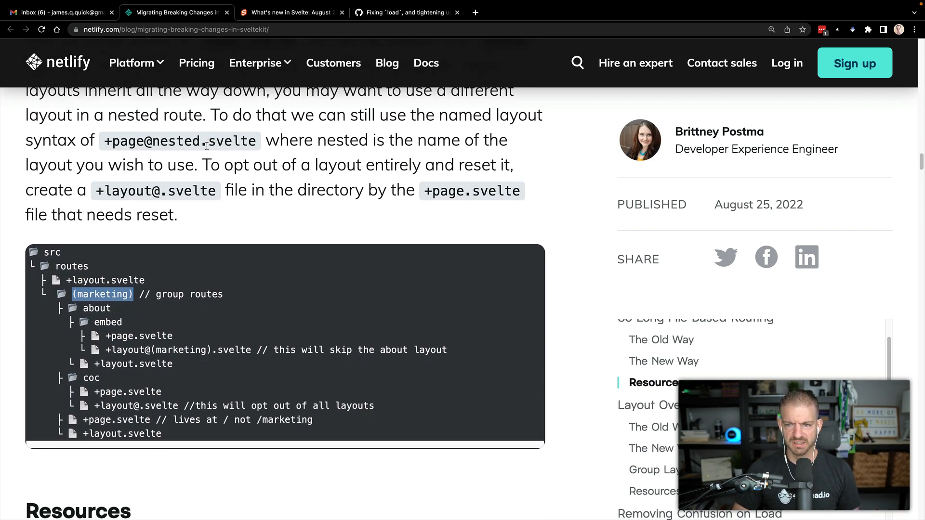
scroll("down", 3)
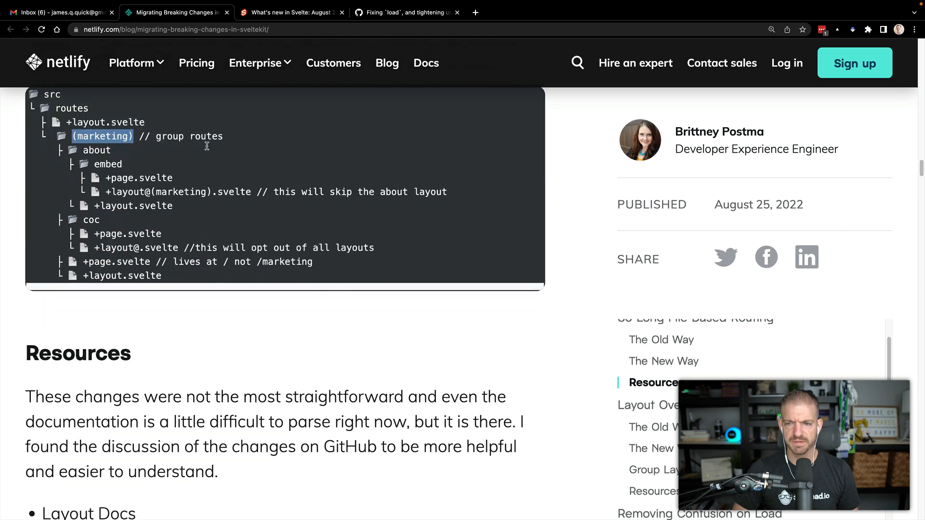
scroll("down", 3)
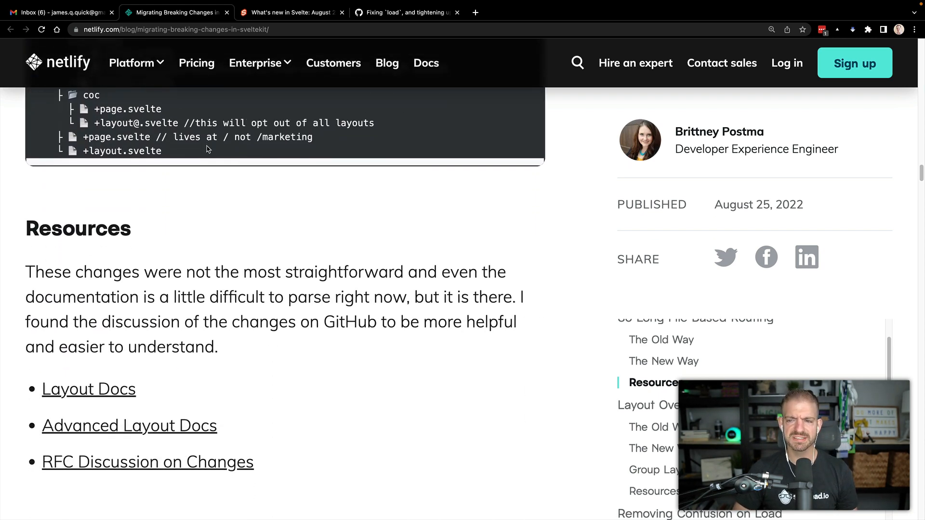
Read 'Removing Confusion on Load' through the old-way routes tree and module-script load example.
scroll("down", 3)
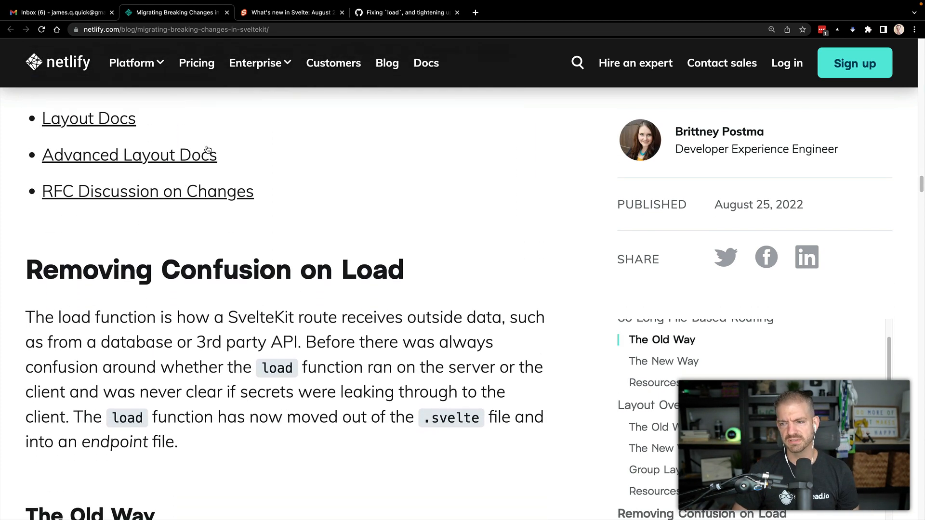
scroll("down", 3)
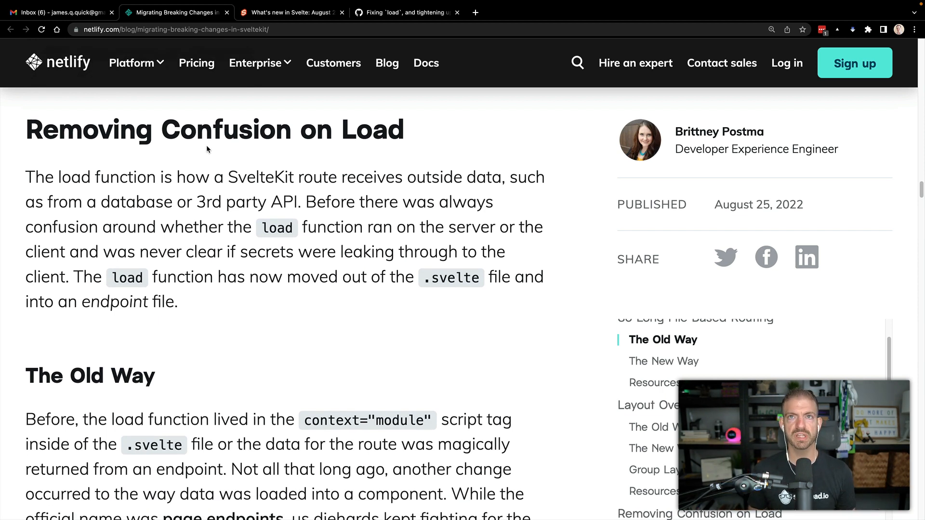
scroll("down", 3)
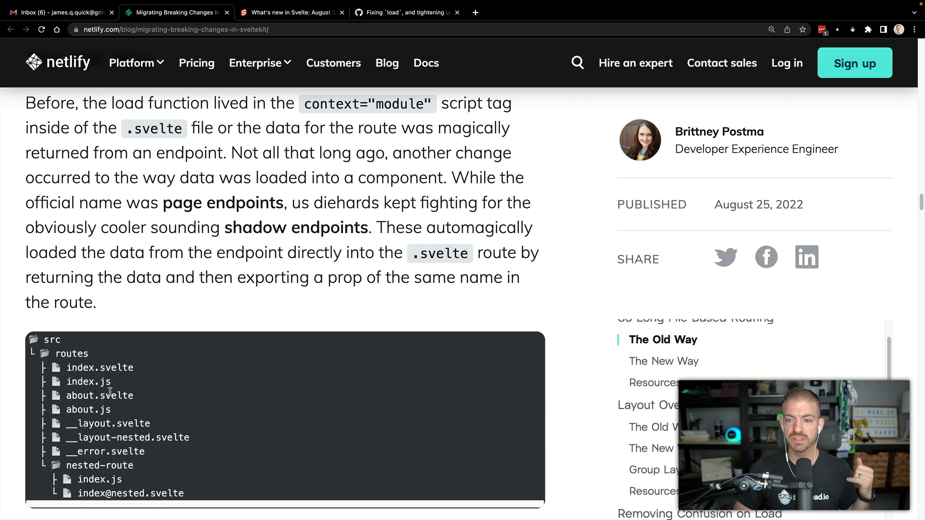
mouse_move(230, 325)
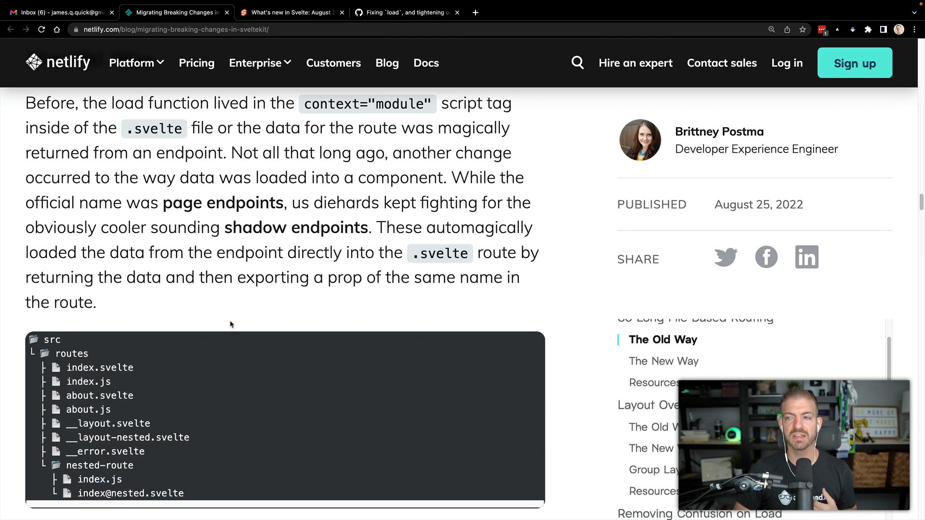
scroll("down", 3)
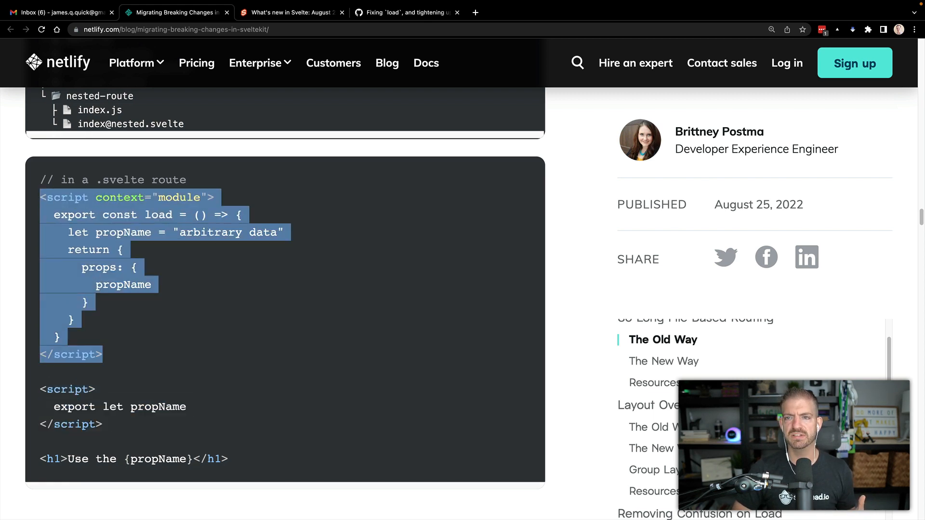
Read the old load example into 'The New Way', highlighting the +page.server.js endpoint in the tree.
left_click(146, 226)
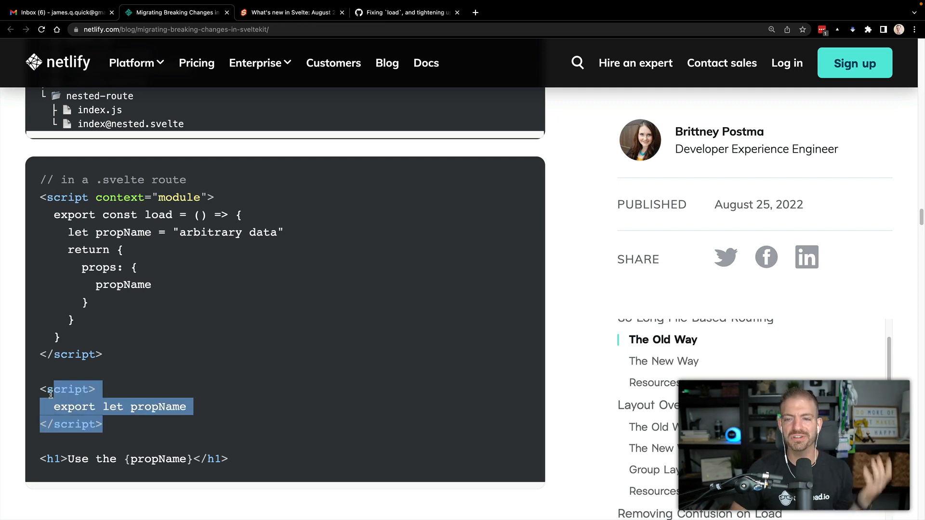
scroll("down", 3)
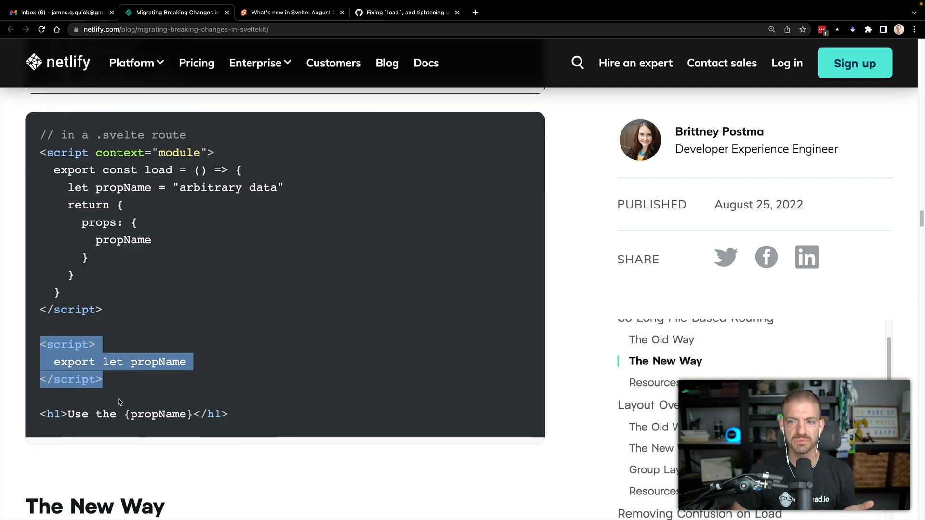
scroll("down", 3)
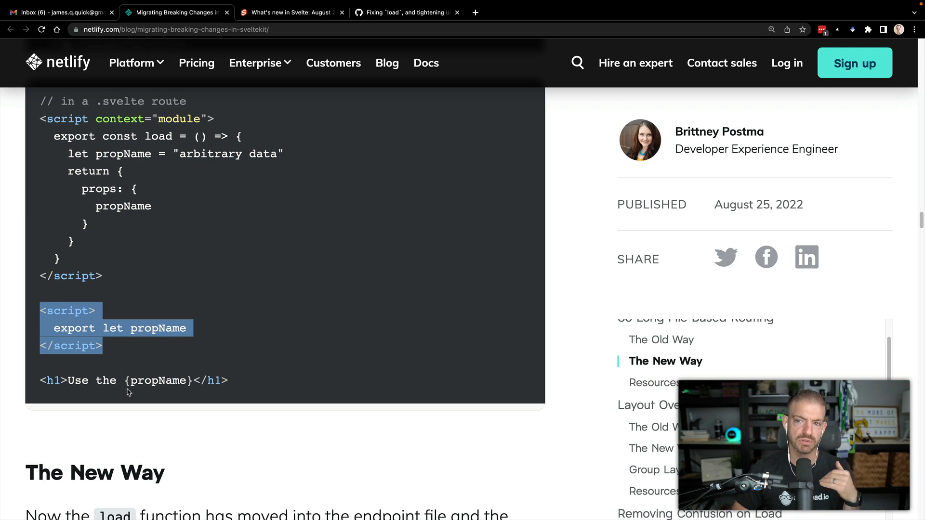
scroll("down", 3)
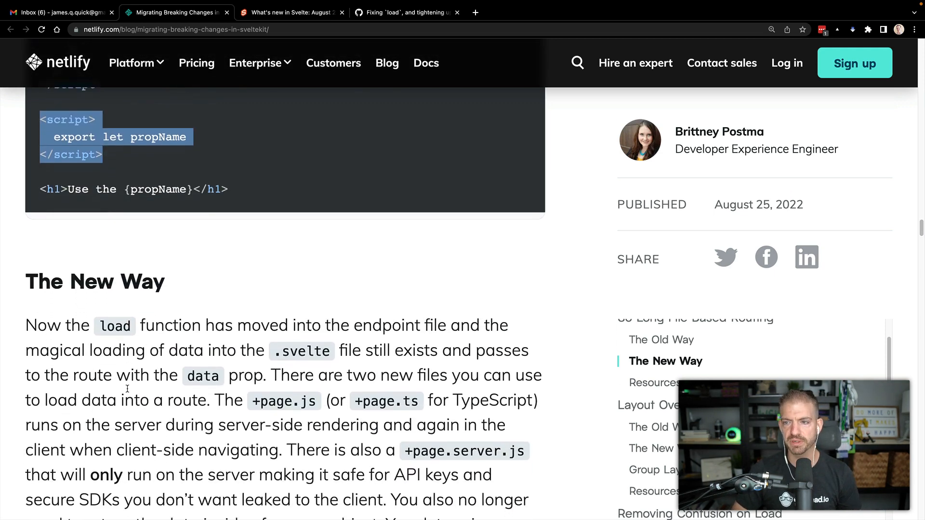
scroll("down", 3)
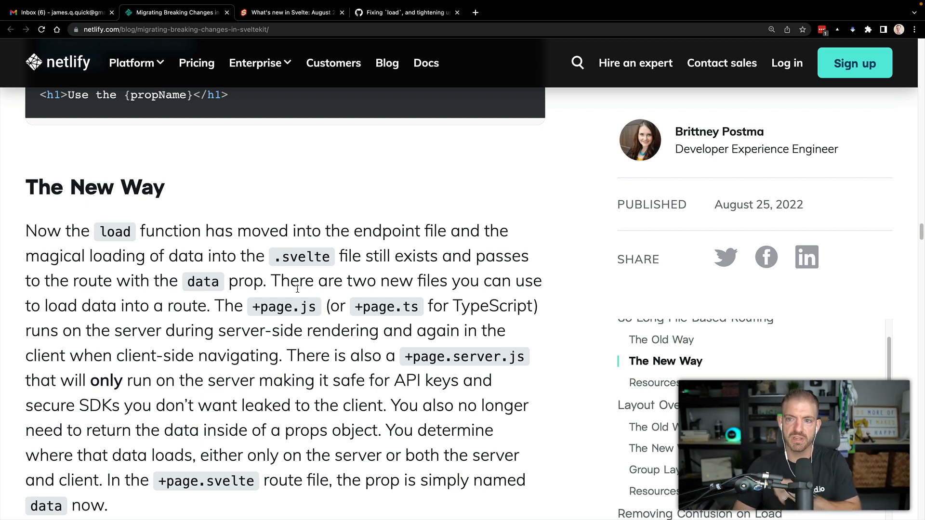
scroll("down", 3)
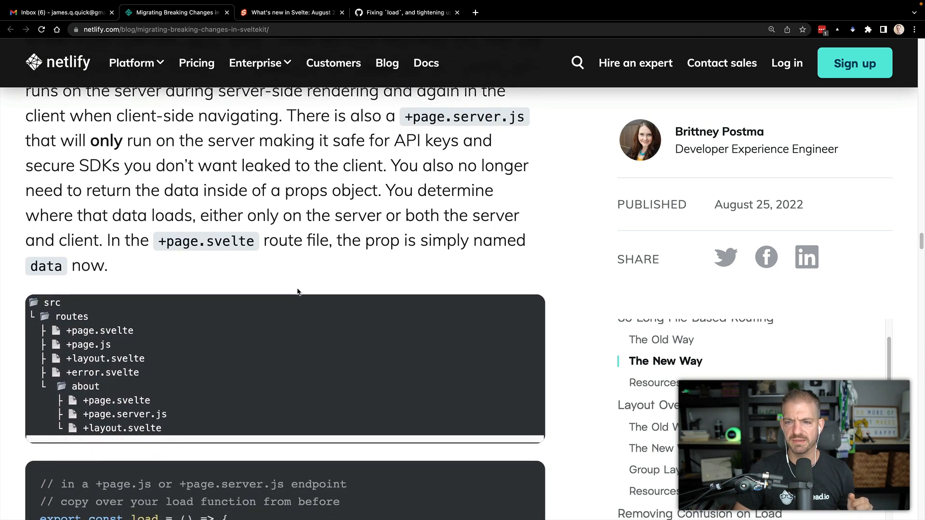
scroll("down", 3)
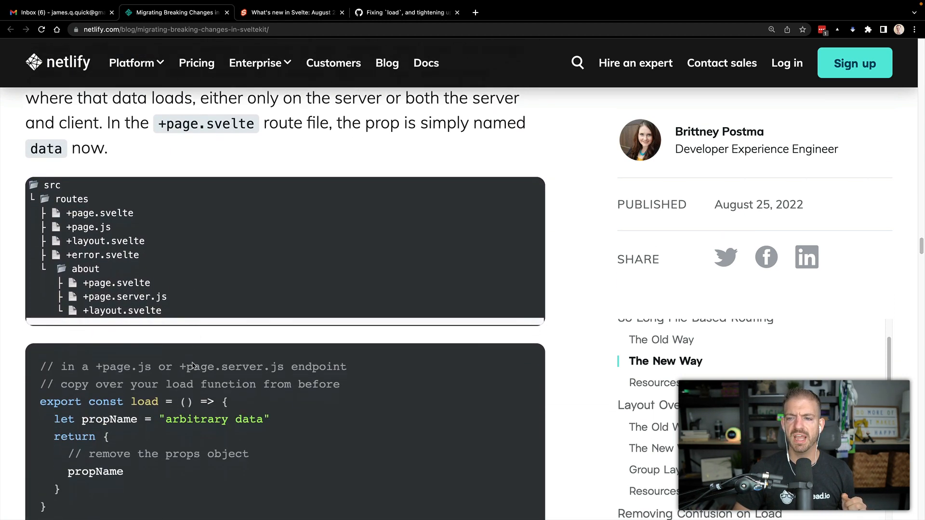
scroll("down", 3)
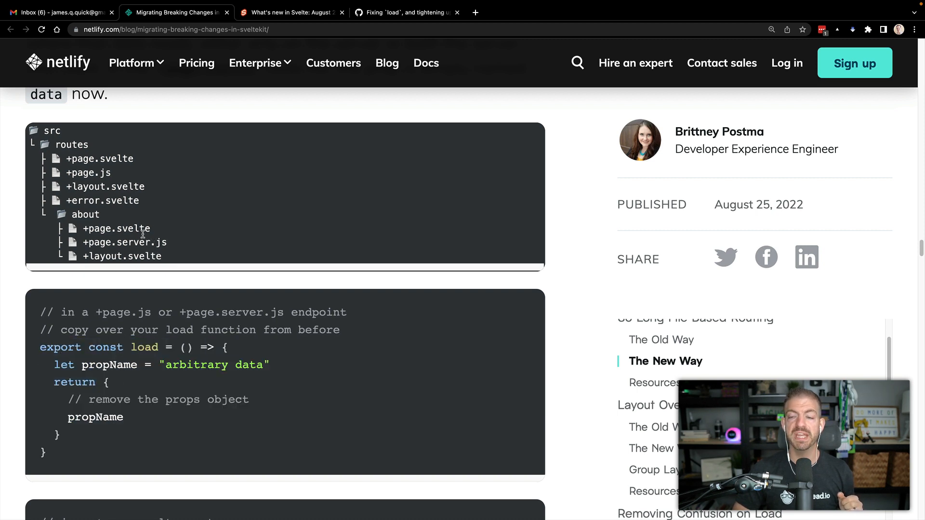
double_click(124, 242)
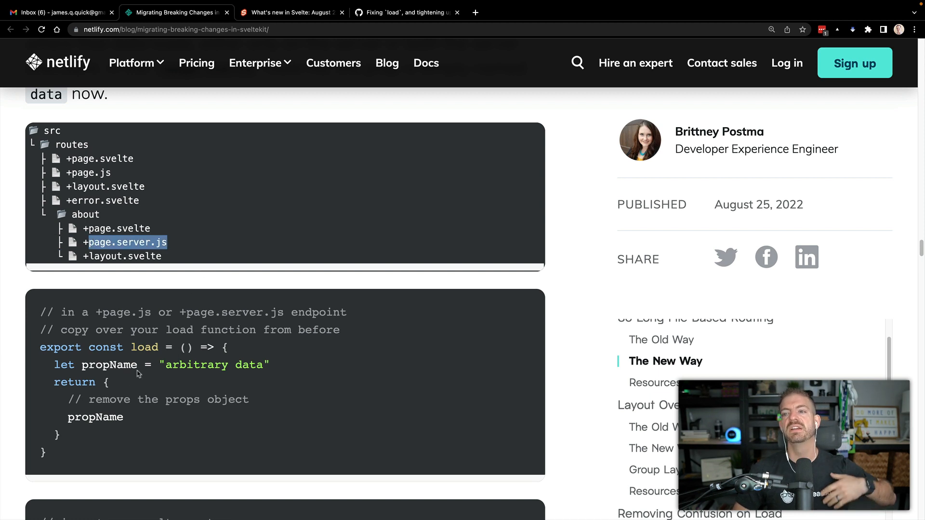
mouse_move(148, 292)
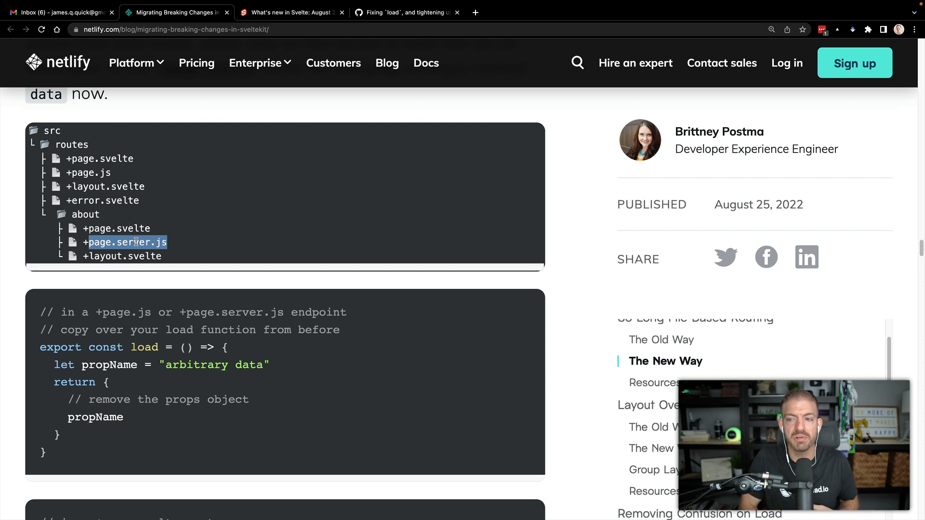
Reach the +page.js load returning propName and highlight 'export let data' in +page.svelte.
scroll("down", 3)
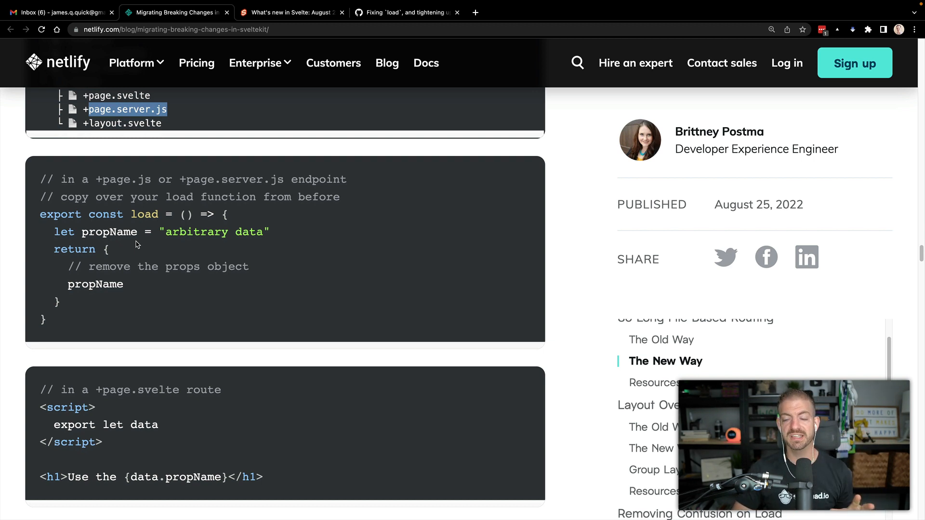
scroll("down", 3)
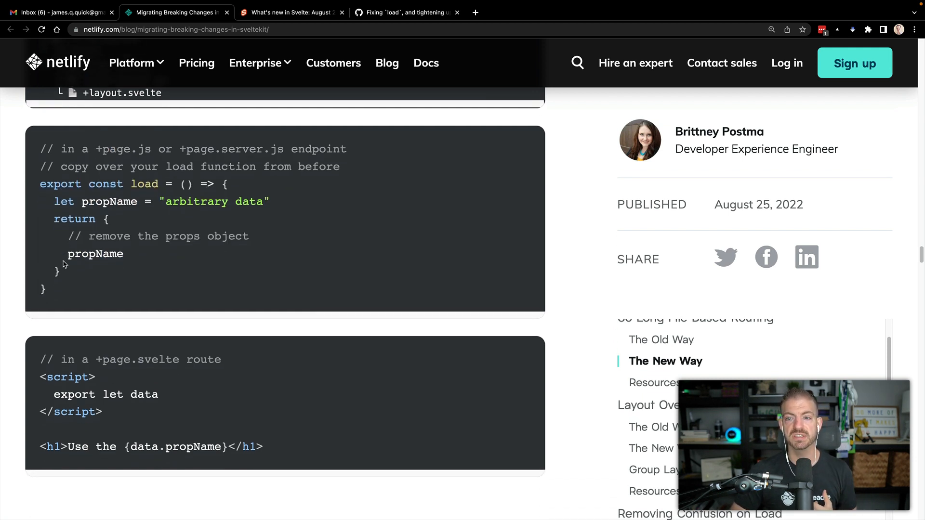
left_click_drag(53, 394, 158, 394)
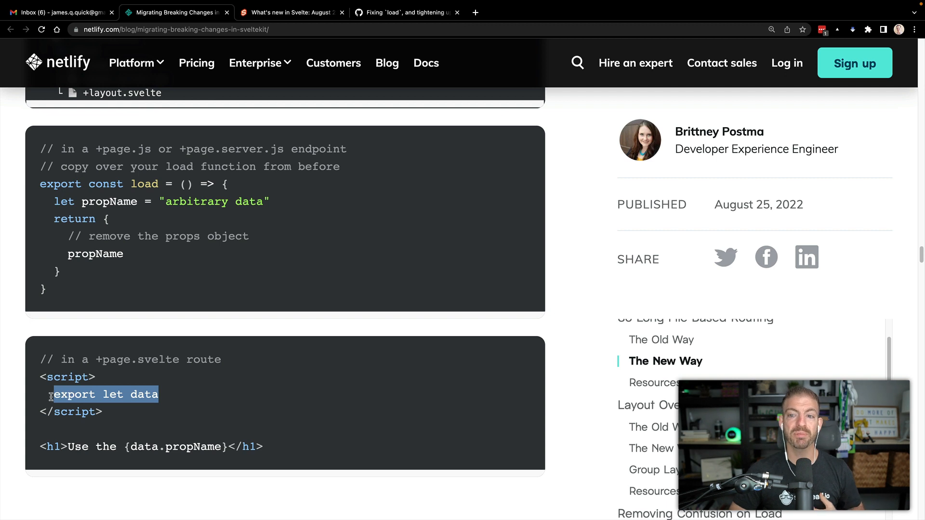
double_click(143, 394)
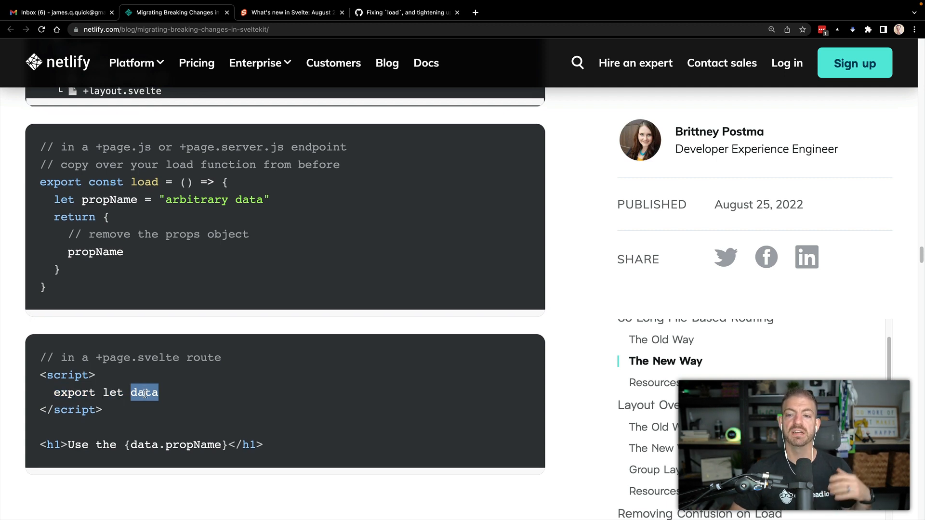
Scroll past the Page Behavior exports and Resources docs links until 'All in on Vite' appears.
scroll("down", 3)
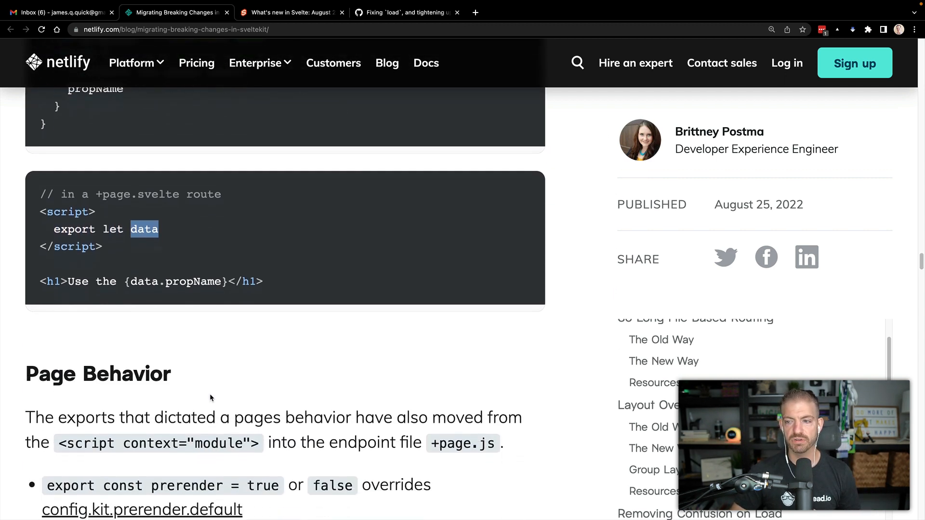
scroll("down", 3)
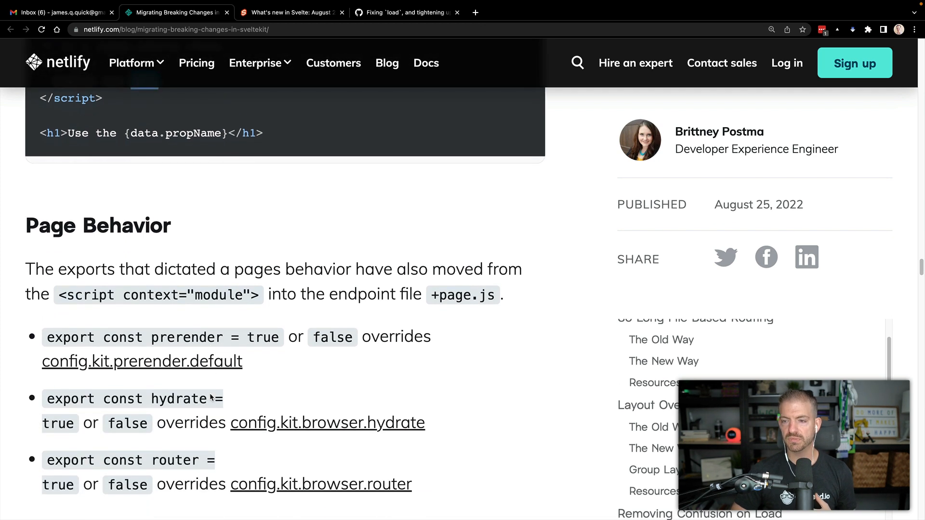
scroll("down", 3)
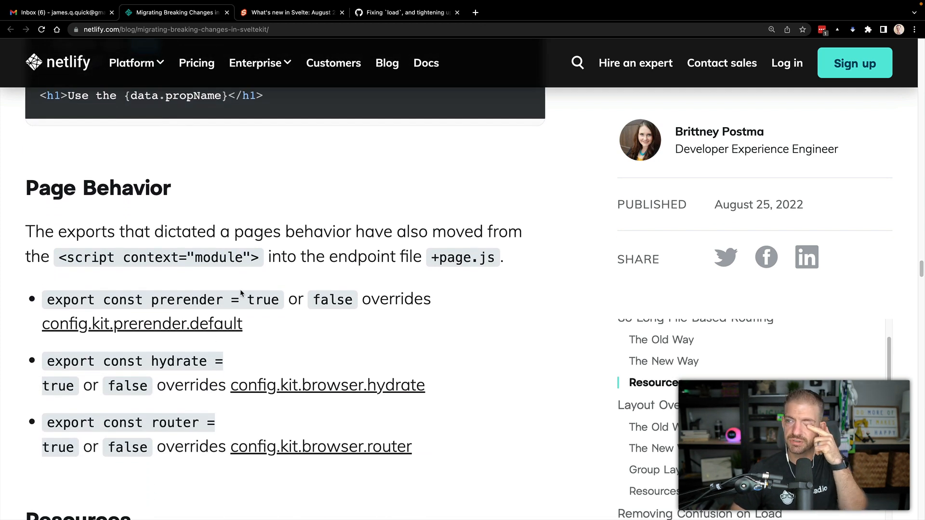
scroll("down", 3)
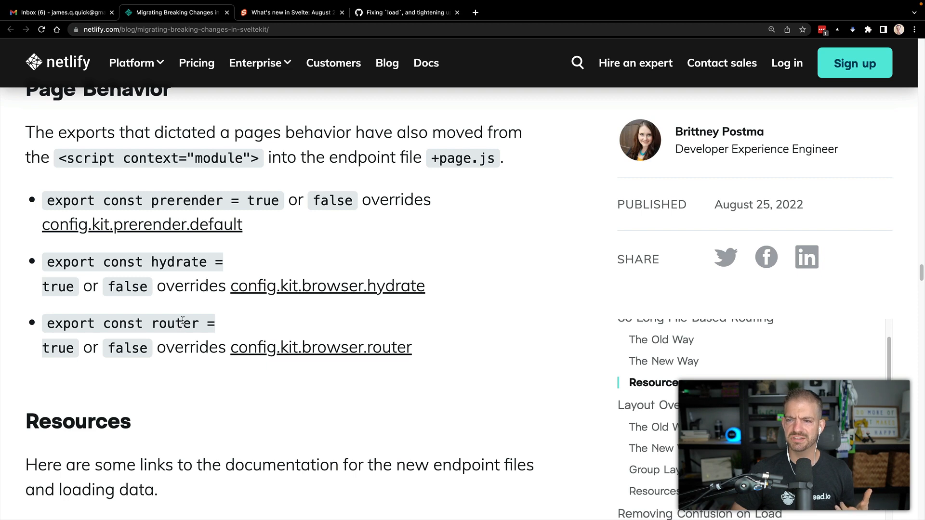
scroll("down", 3)
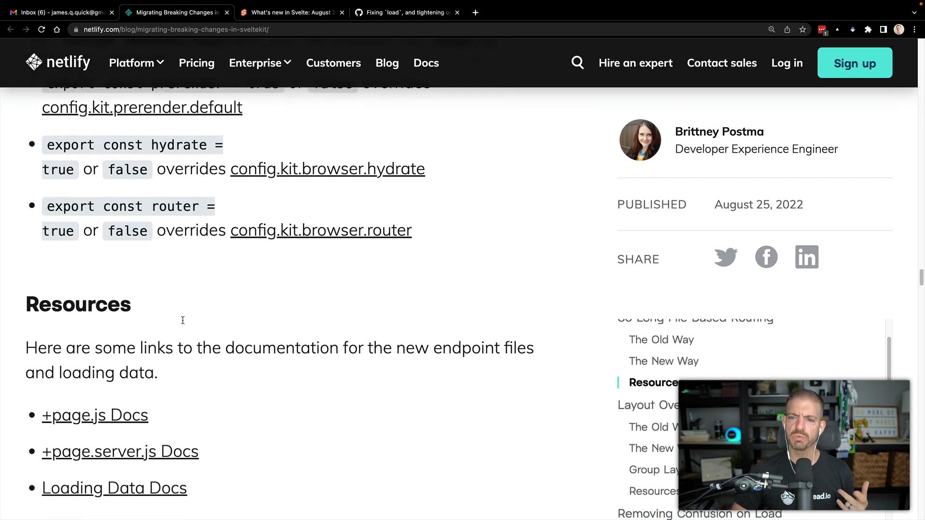
scroll("down", 3)
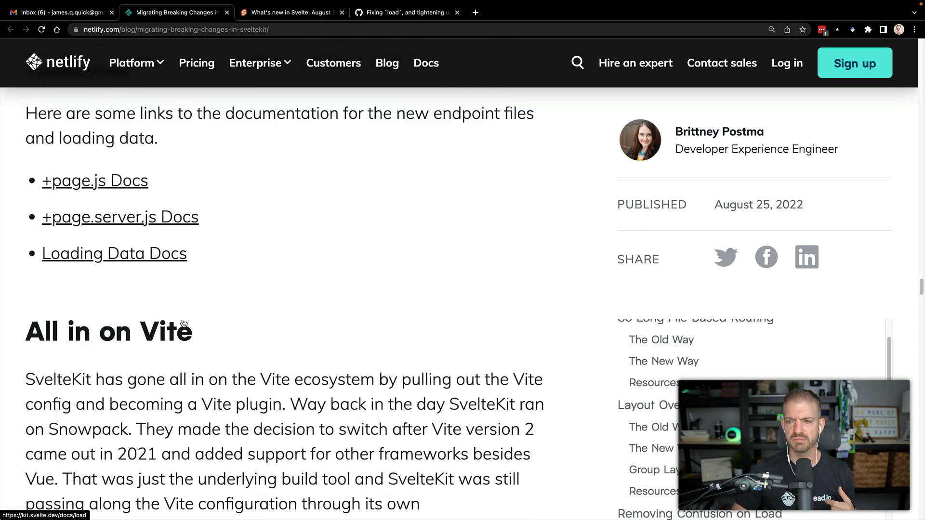
Scroll through the Vite explanation to 'The Old Way' svelte.config.js with nested vite config.
scroll("down", 3)
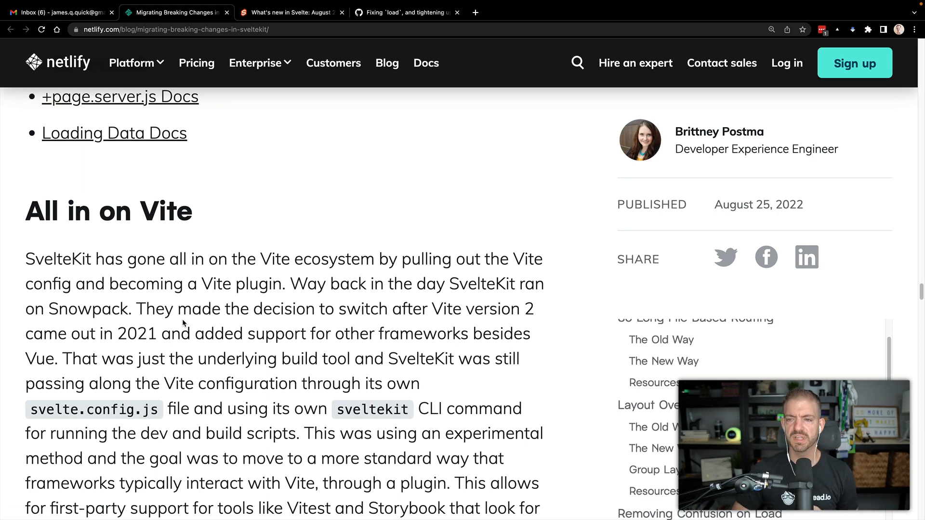
scroll("down", 3)
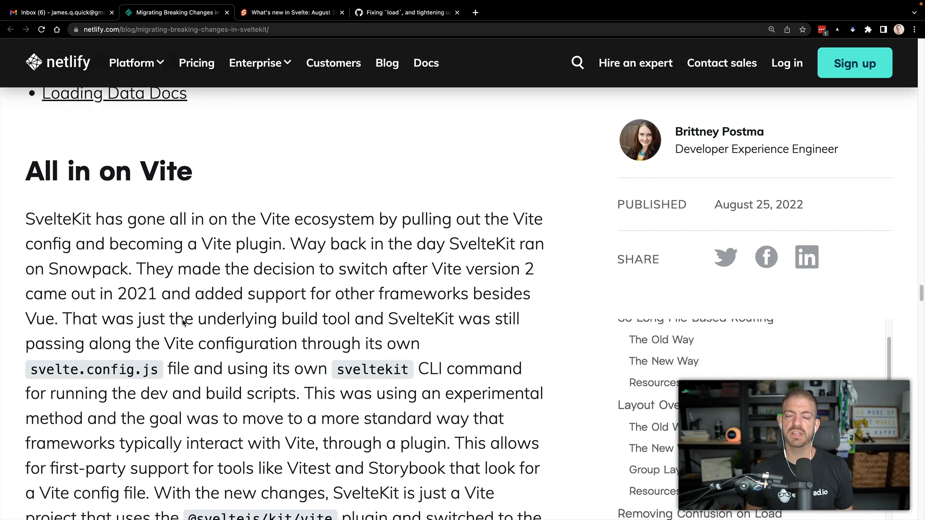
scroll("down", 3)
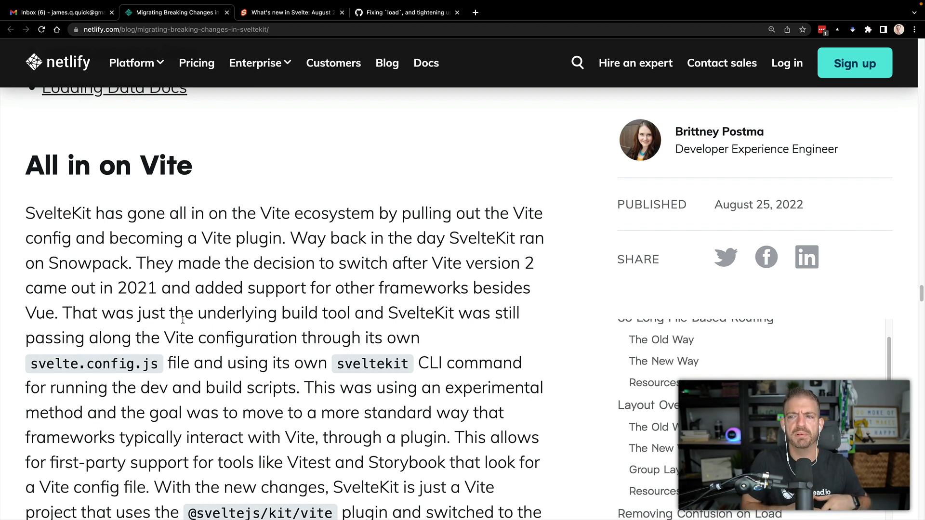
scroll("down", 3)
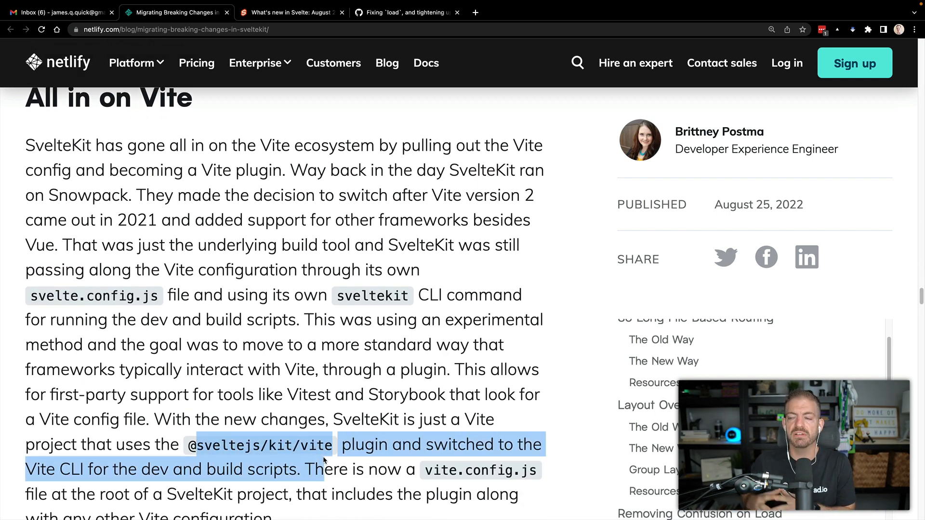
scroll("down", 3)
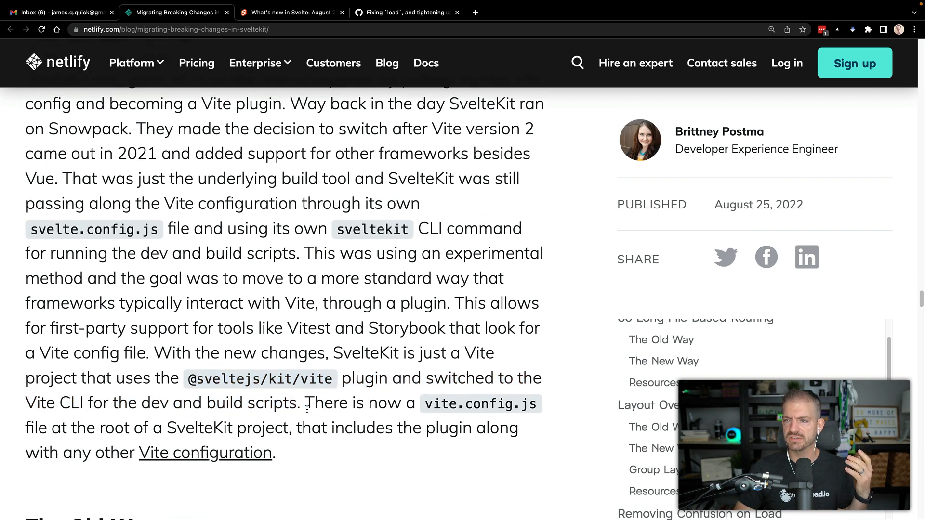
scroll("down", 3)
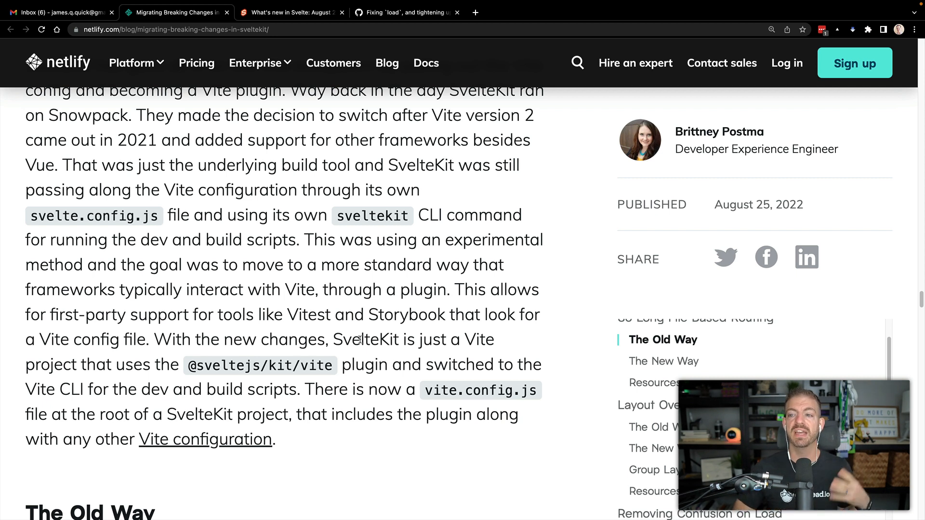
scroll("down", 3)
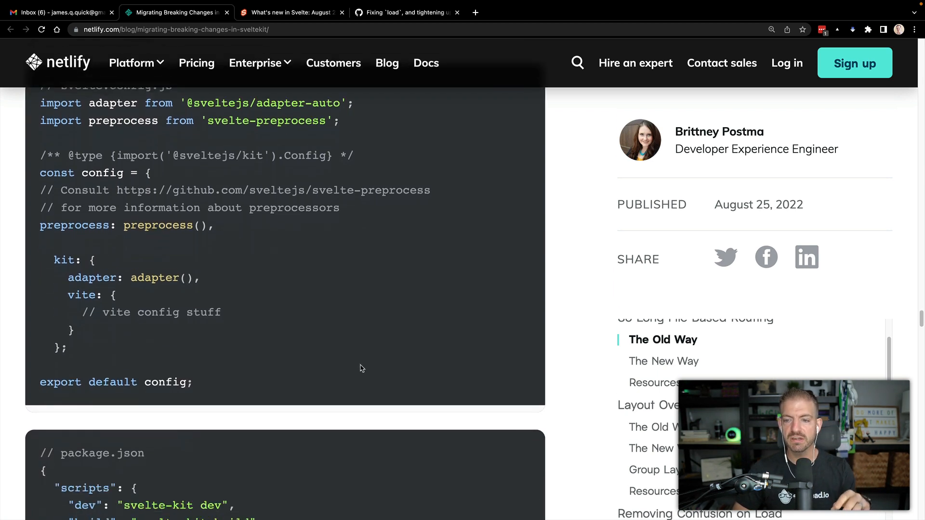
Scroll past the new vite.config.js and package.json examples to the npx svelte-migrate routes intro.
scroll("down", 3)
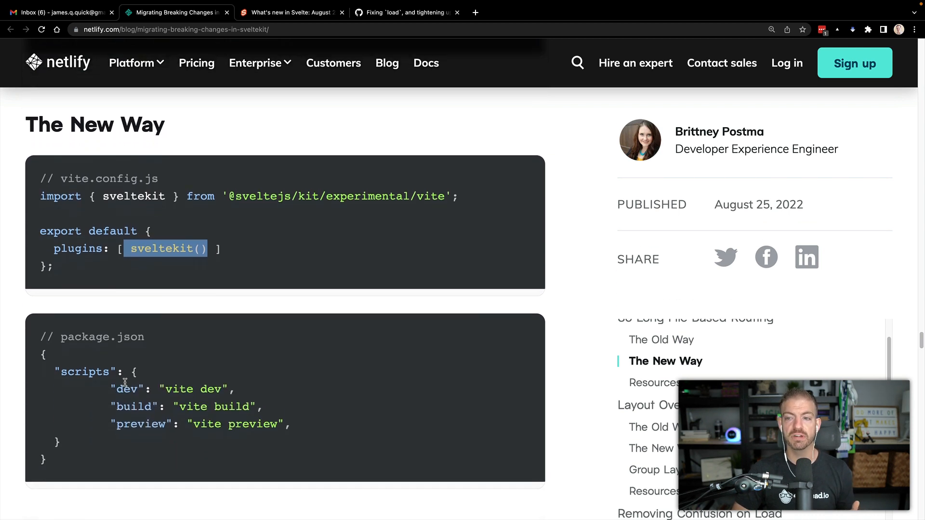
scroll("down", 3)
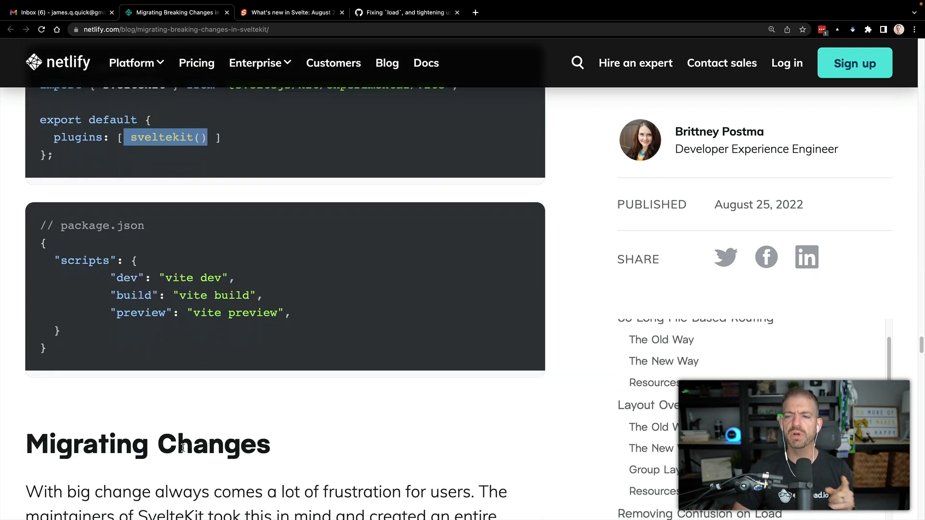
scroll("down", 3)
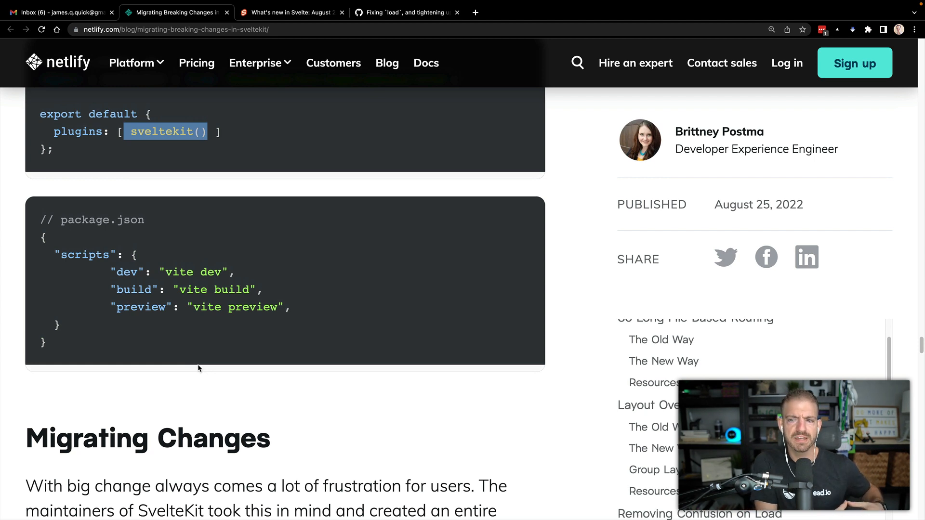
scroll("down", 3)
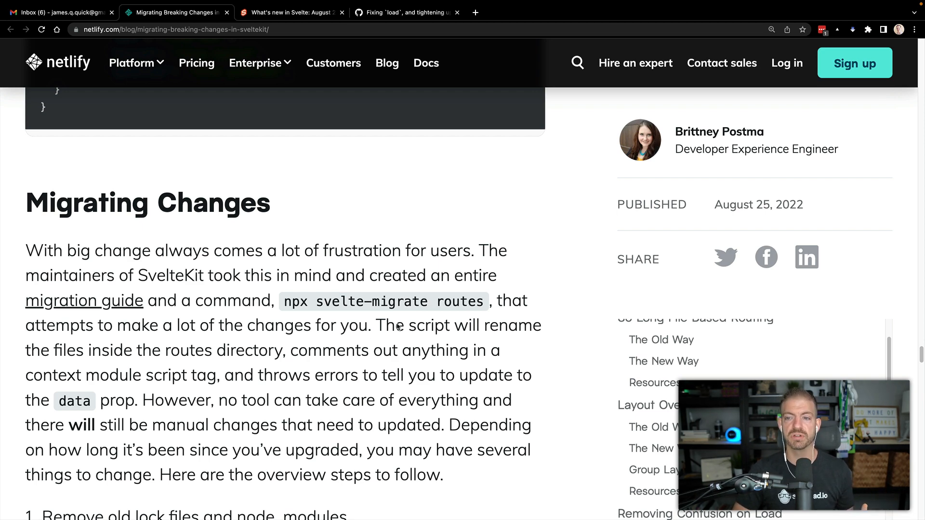
Scroll through migration steps 1–7 and the closing overview to the final Resources heading.
scroll("down", 3)
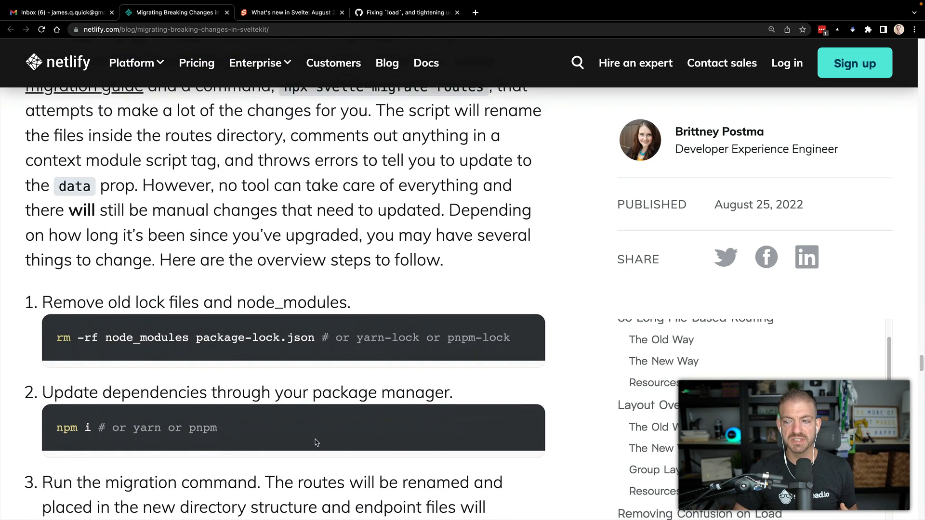
scroll("down", 3)
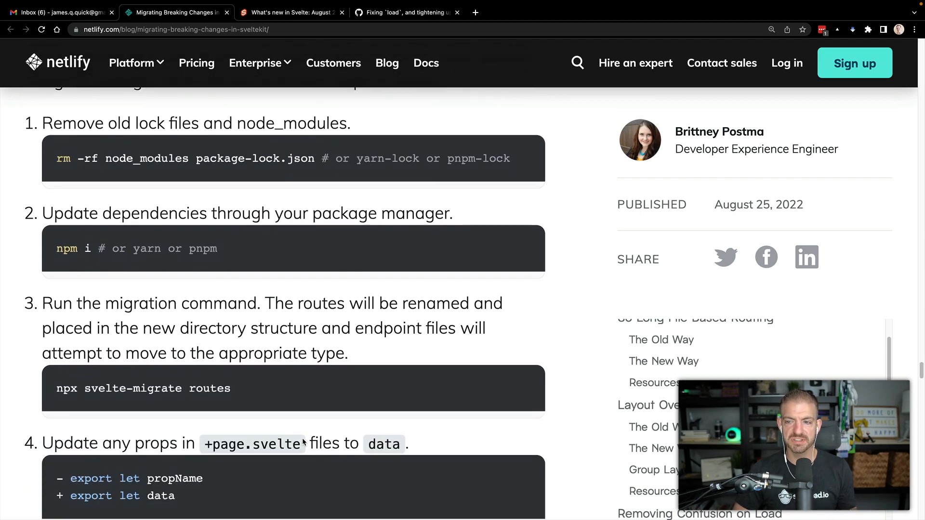
scroll("down", 3)
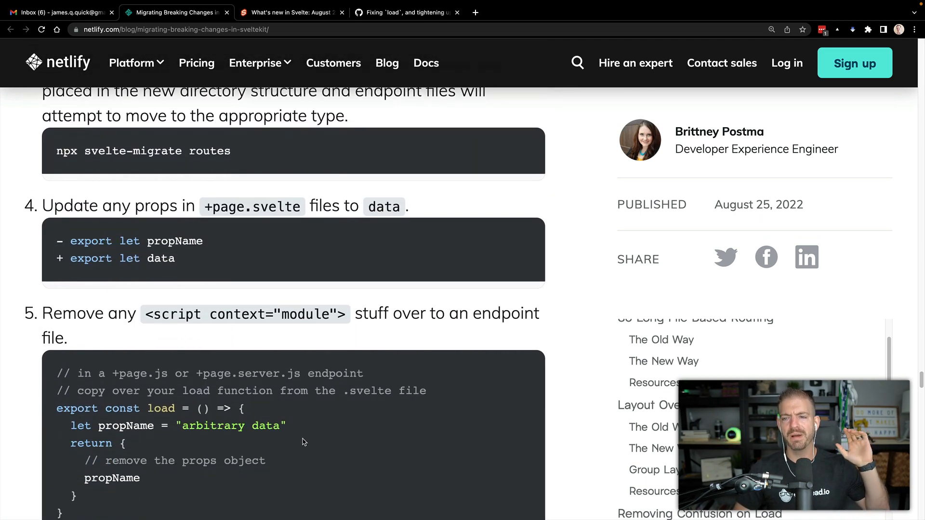
scroll("down", 3)
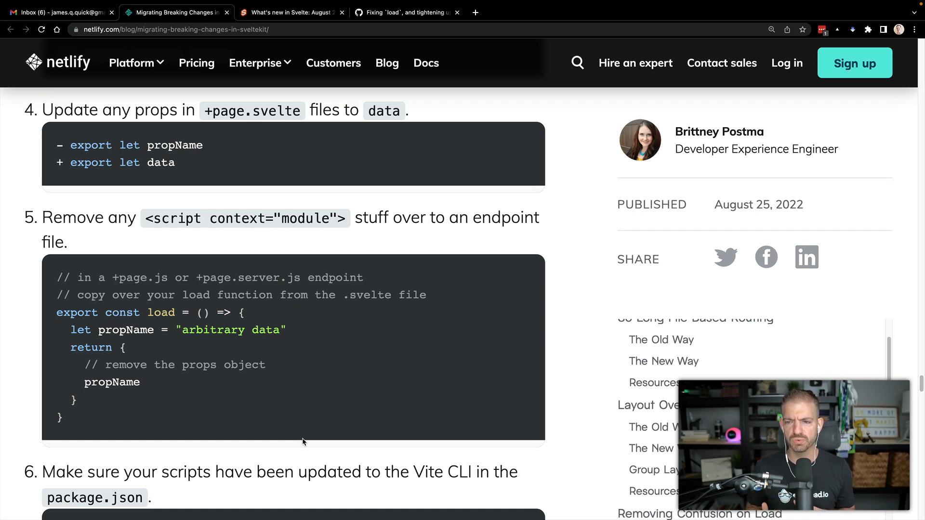
scroll("down", 3)
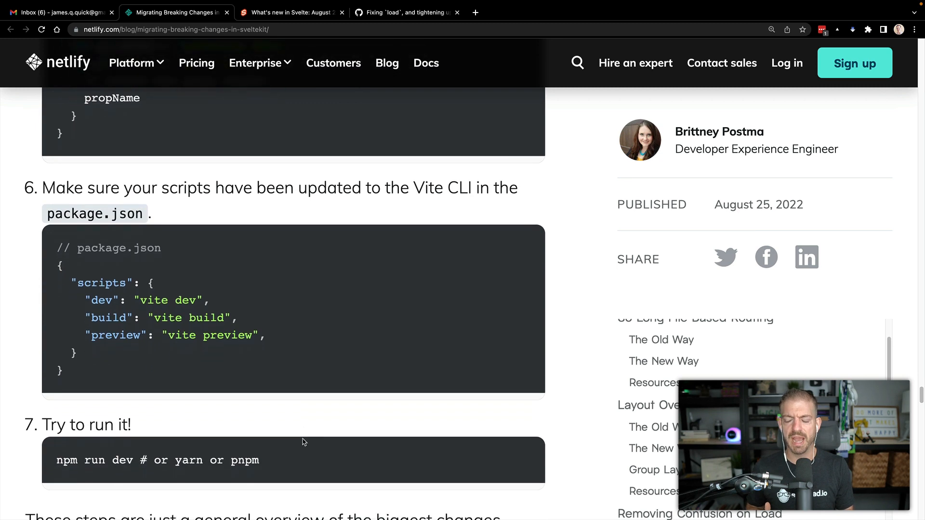
scroll("down", 3)
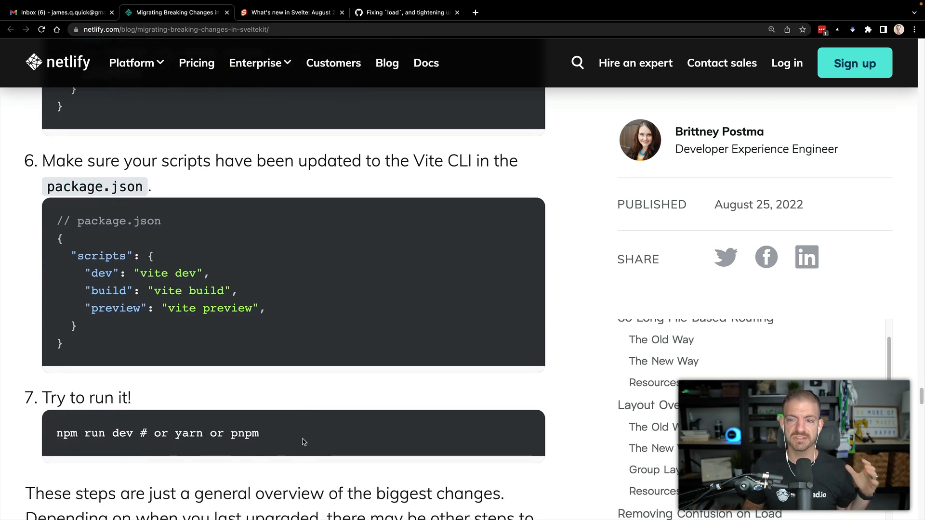
scroll("down", 3)
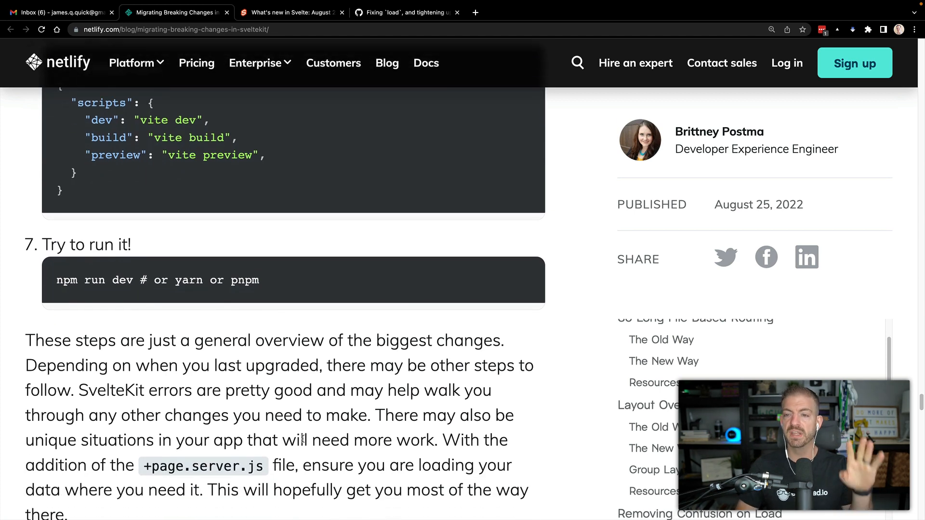
scroll("down", 3)
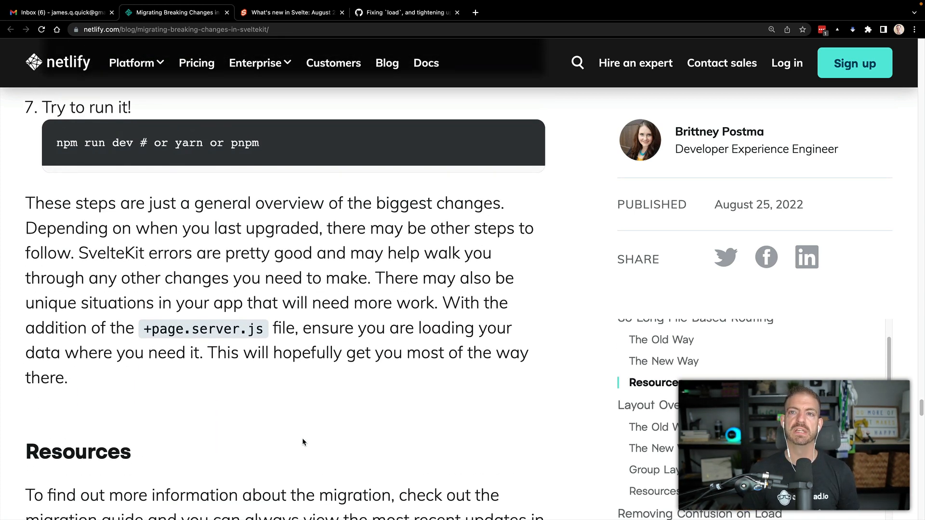